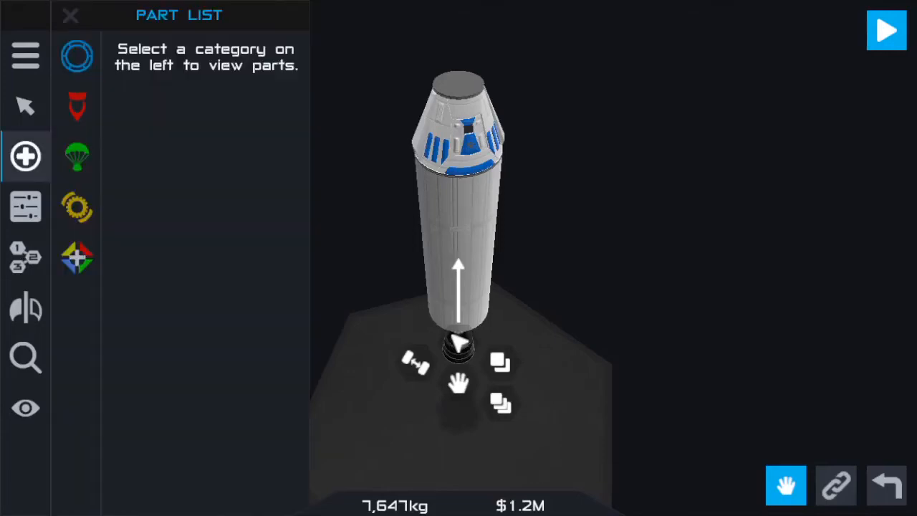
Delete the old rocket body, leaving the 20 kg core, and bring up the parts catalogue.
click(78, 207)
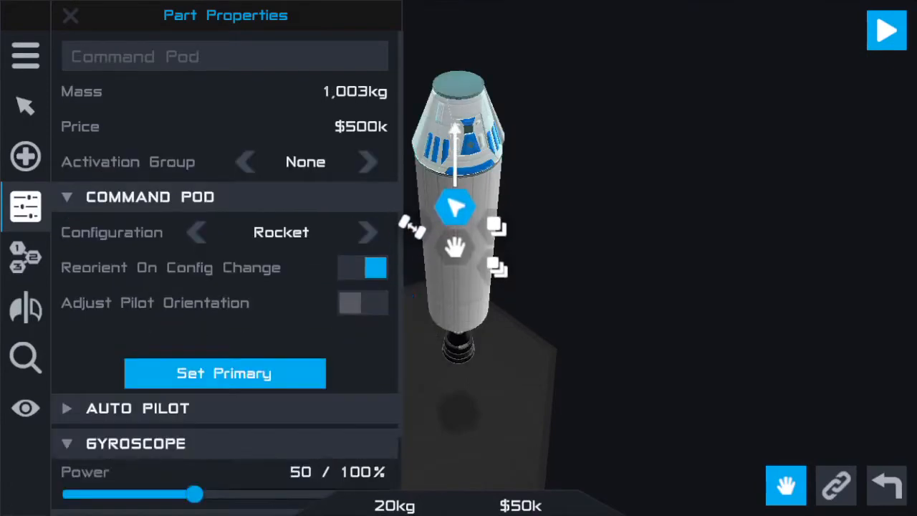
click(69, 14)
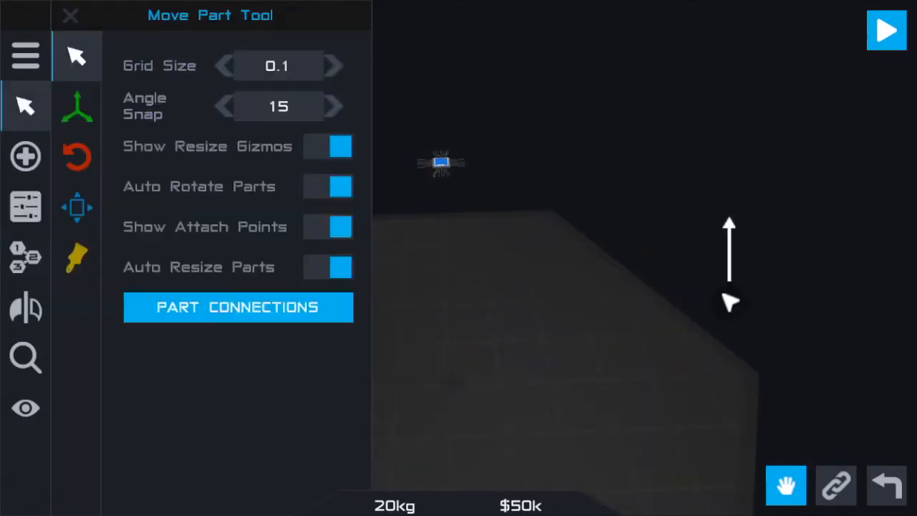
click(26, 156)
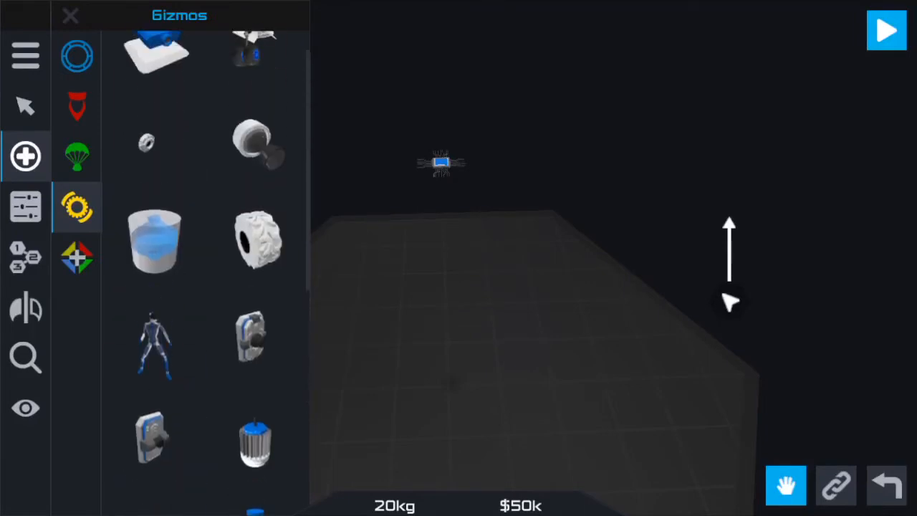
Add a fuel tank and nose cone from Structural and stretch both into a tall 17,340 kg body.
click(78, 56)
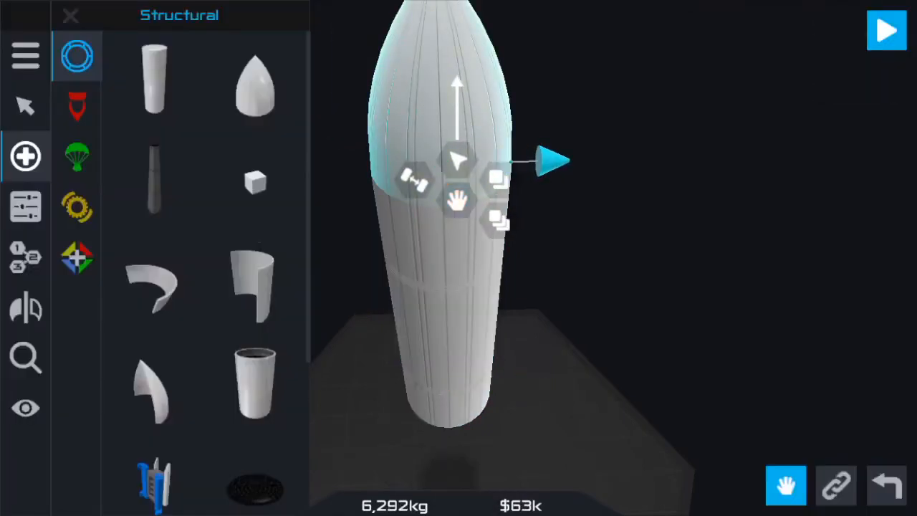
click(70, 16)
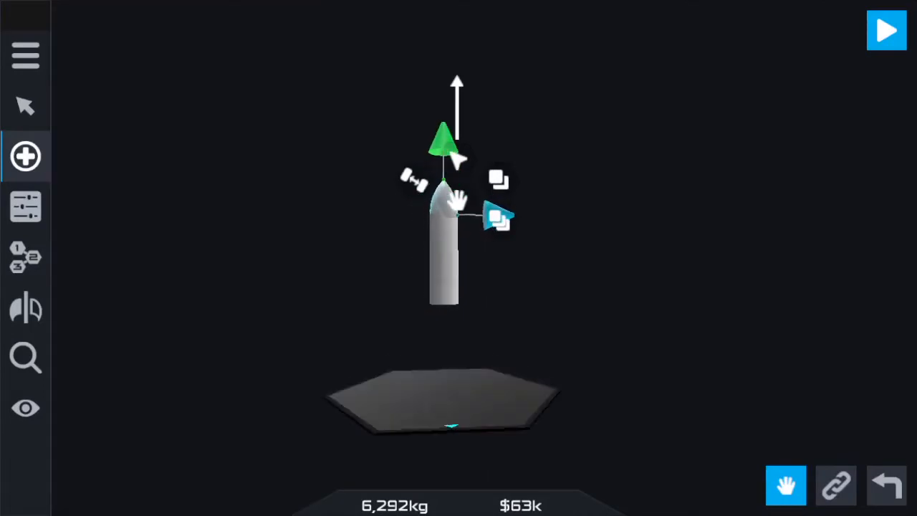
click(26, 156)
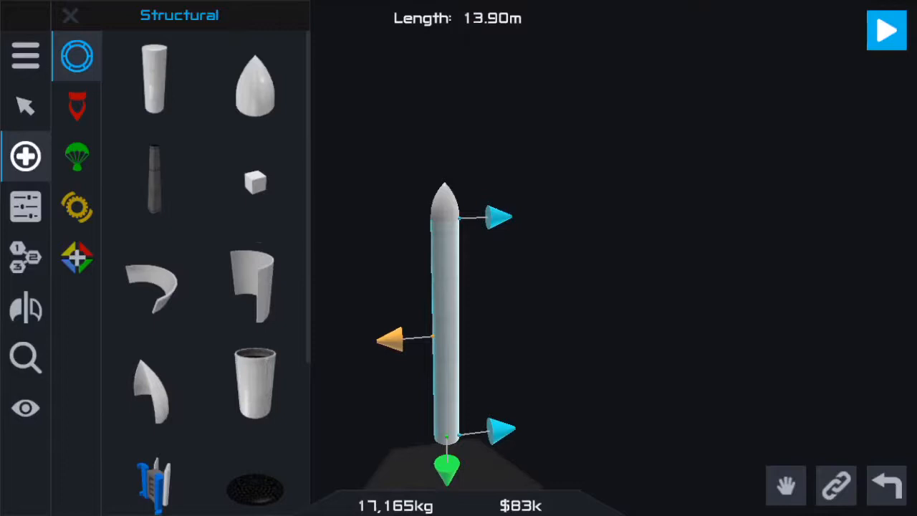
click(70, 14)
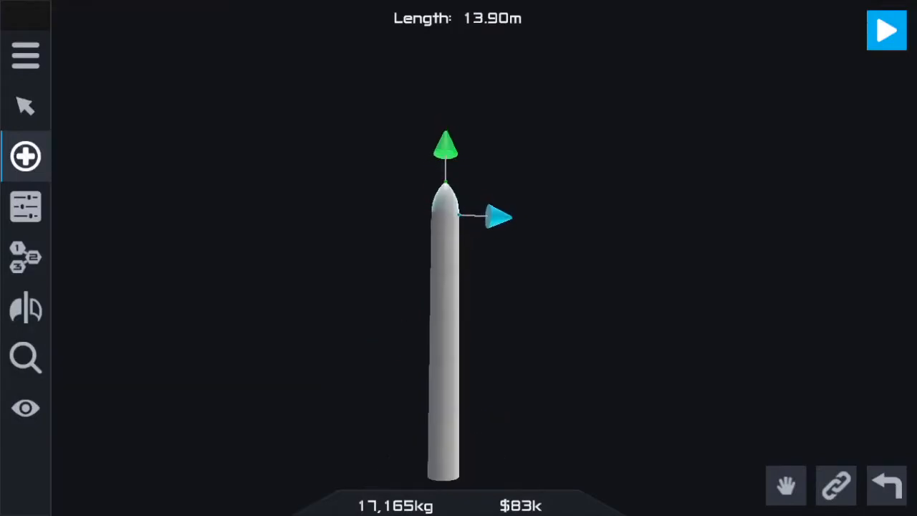
click(26, 156)
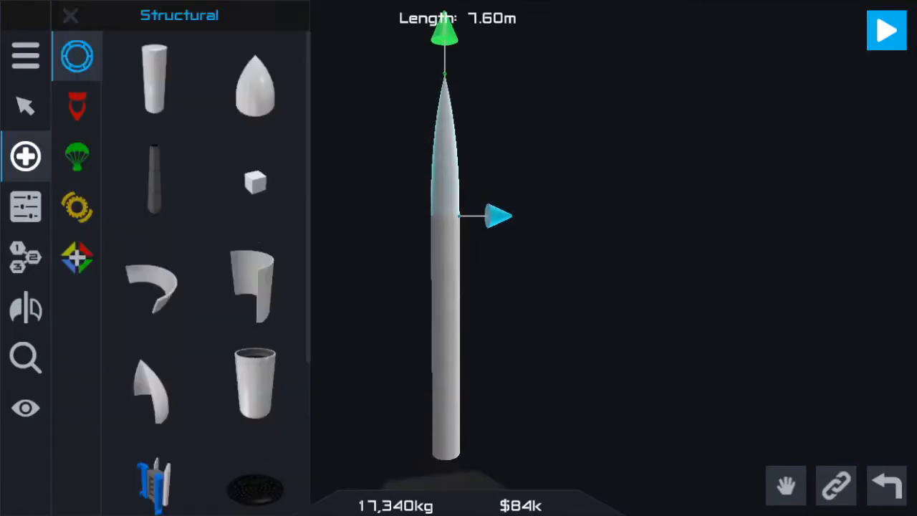
click(255, 180)
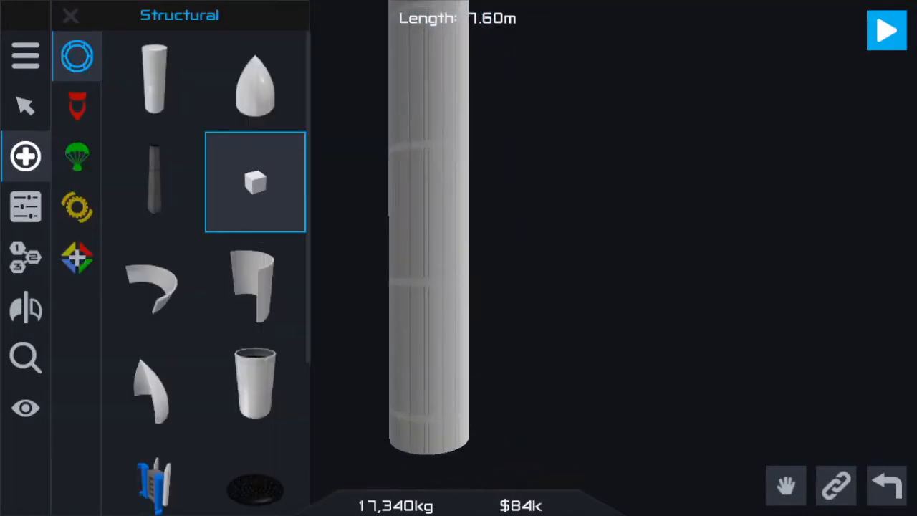
Attach a Mage engine under the tank from Propulsion and show it as Stage 1 in staging.
click(77, 106)
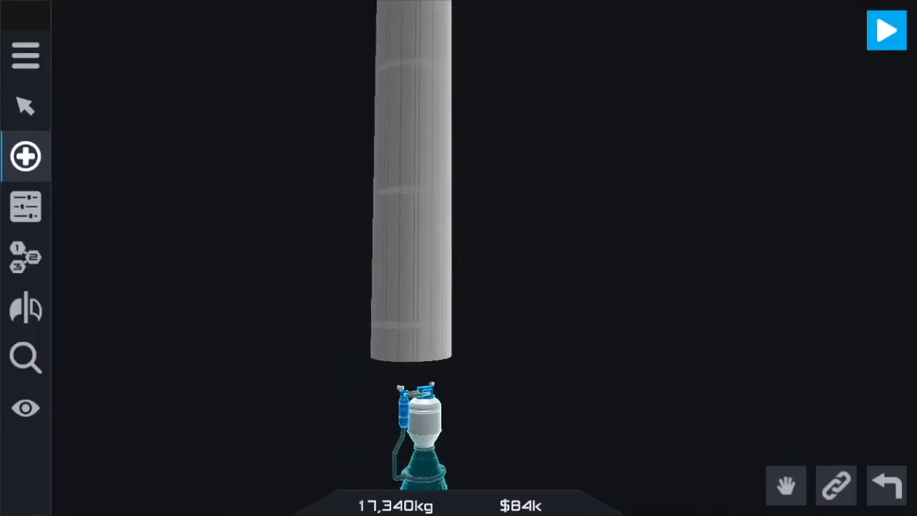
click(25, 157)
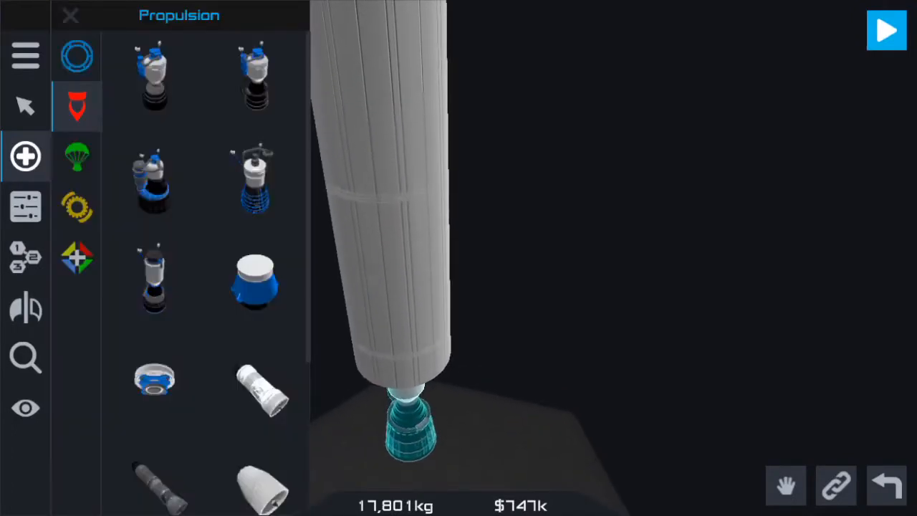
click(70, 14)
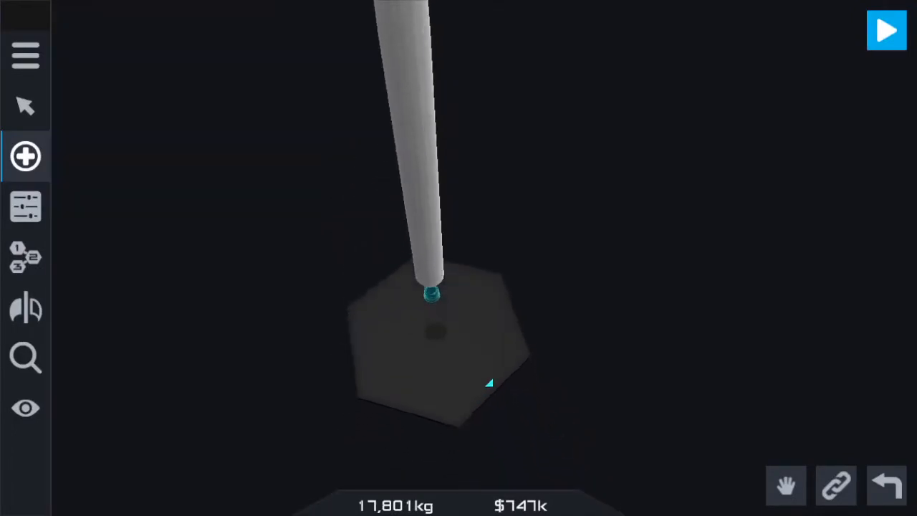
click(26, 156)
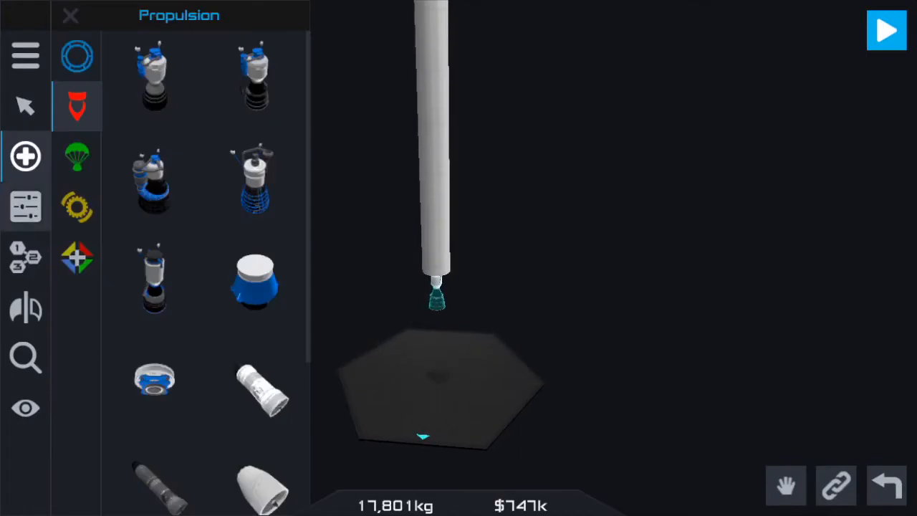
click(25, 256)
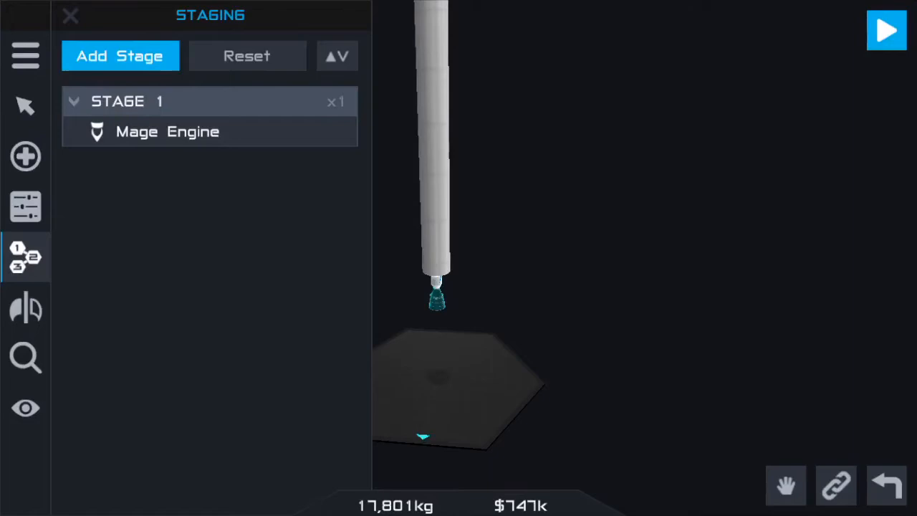
Analyse engine performance (4,357 m/s delta-v, 1.25 TWR) and return to the parts catalogue.
click(26, 206)
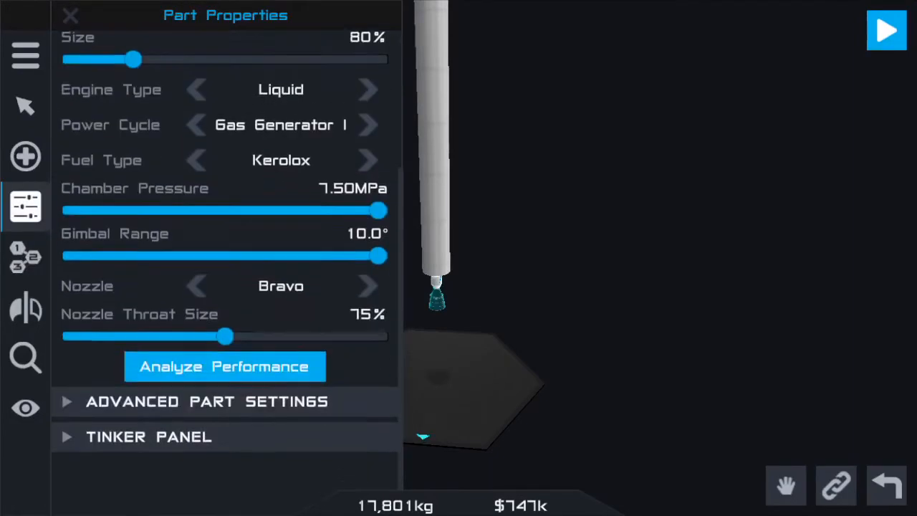
click(224, 367)
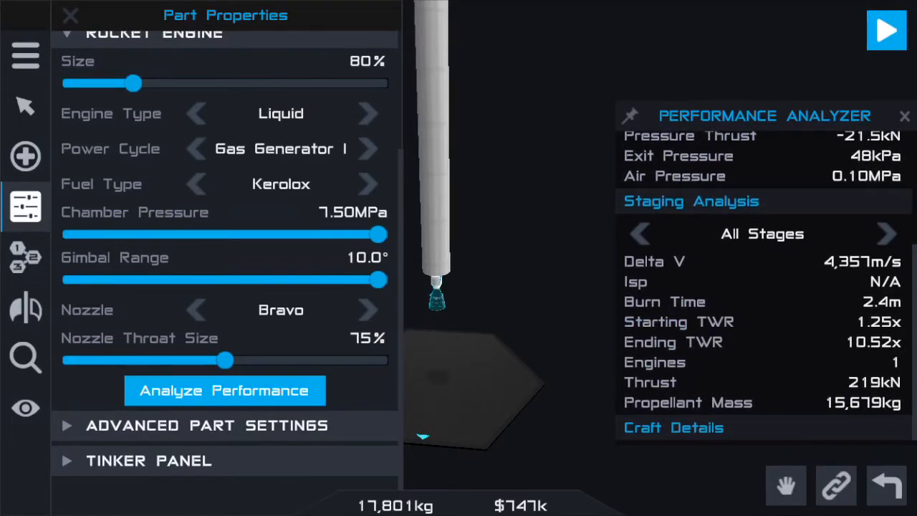
click(70, 14)
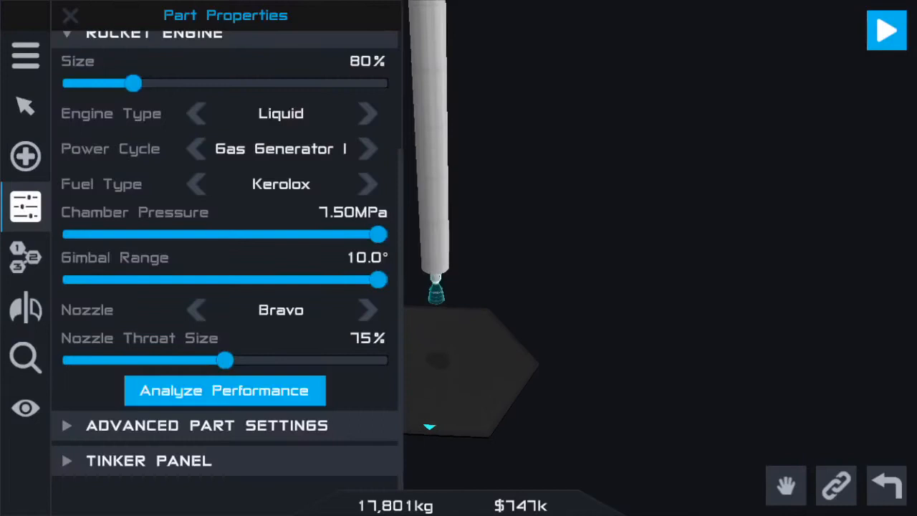
click(26, 156)
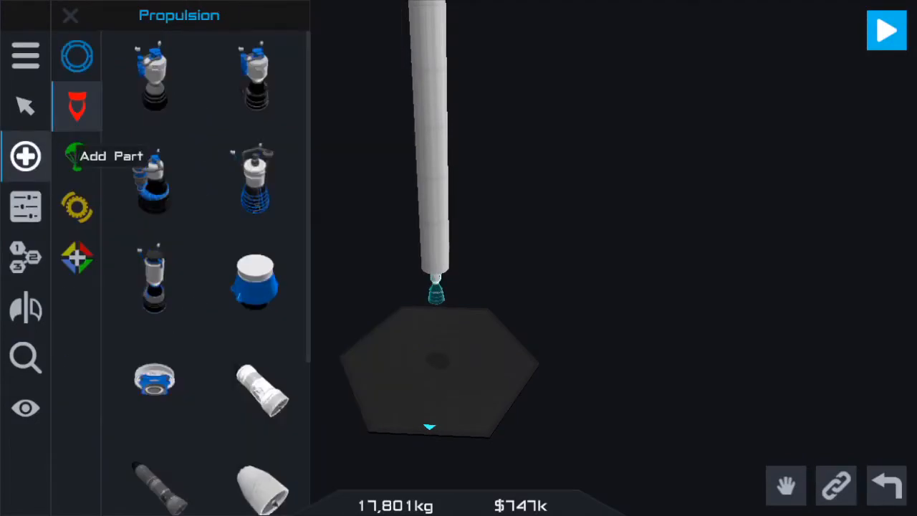
Add a landing leg with Radial x4 symmetry, enlarged to 150% with a 50° deployed angle.
click(78, 156)
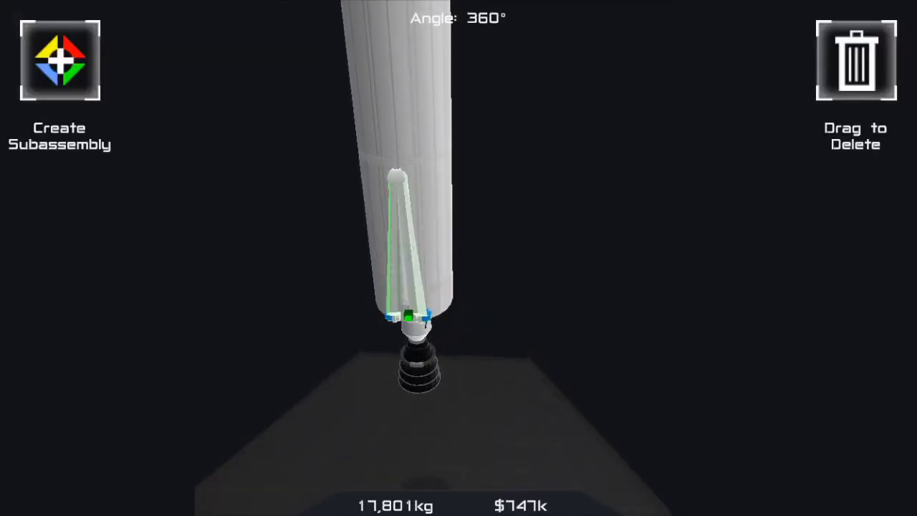
click(408, 315)
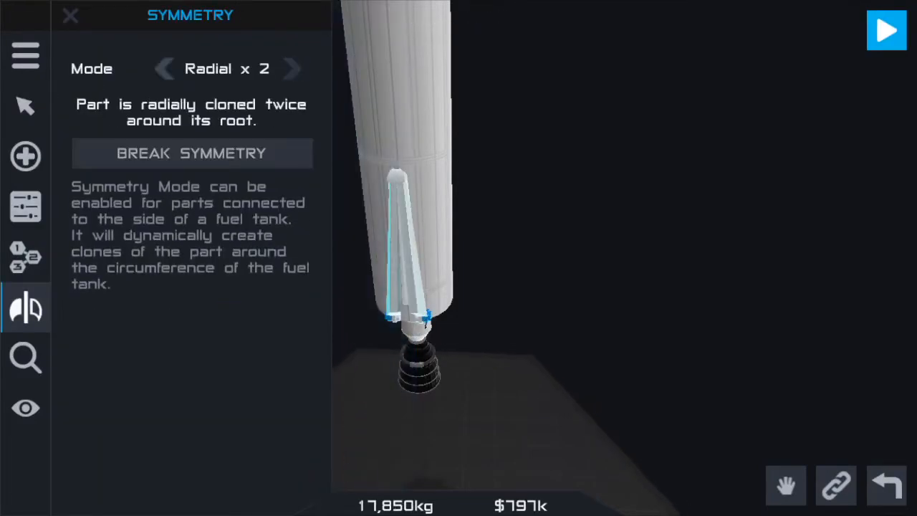
click(292, 69)
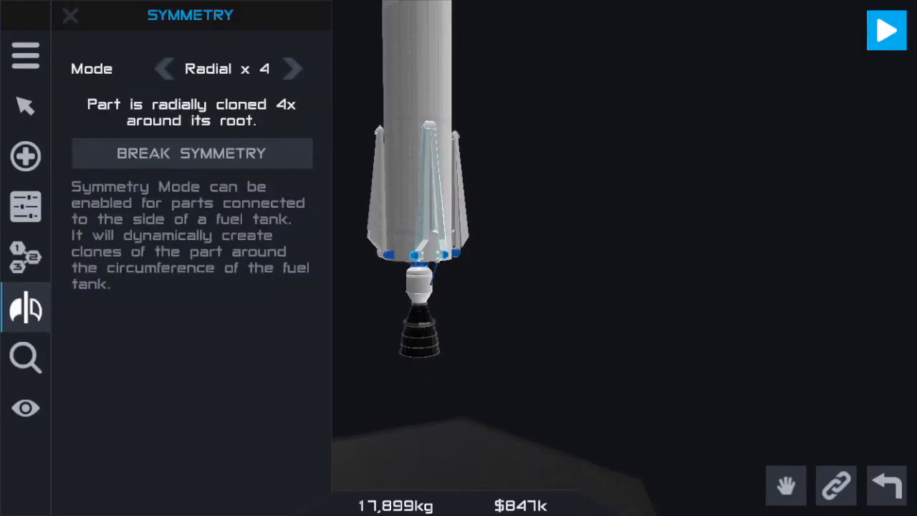
click(26, 207)
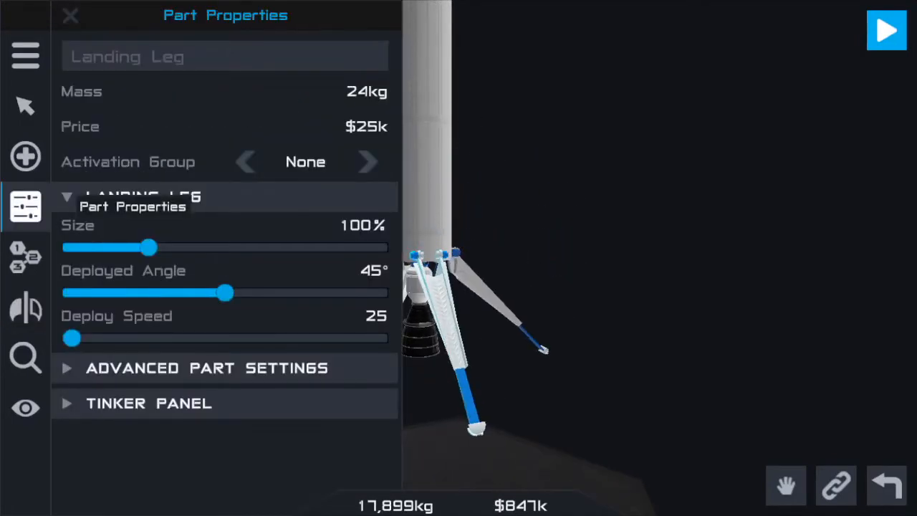
drag(149, 247, 237, 248)
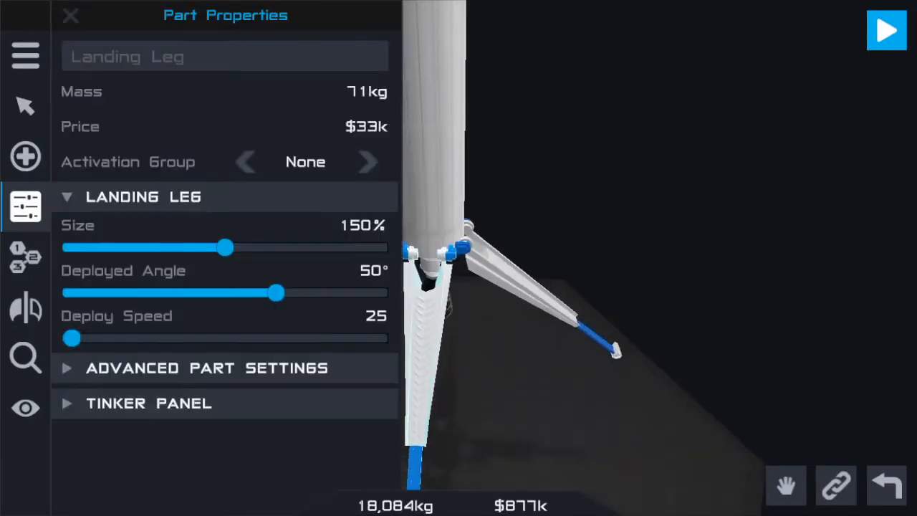
click(69, 15)
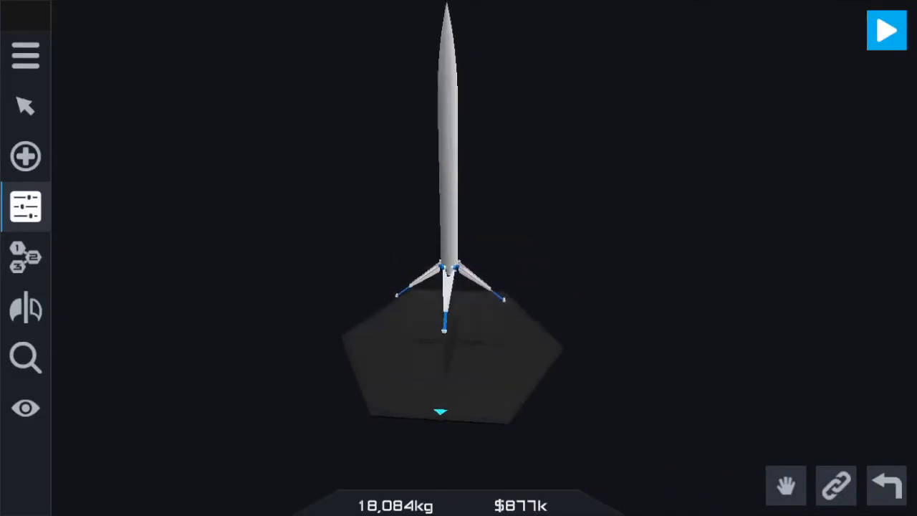
Save the craft under the name 'Mooner Express'.
click(26, 54)
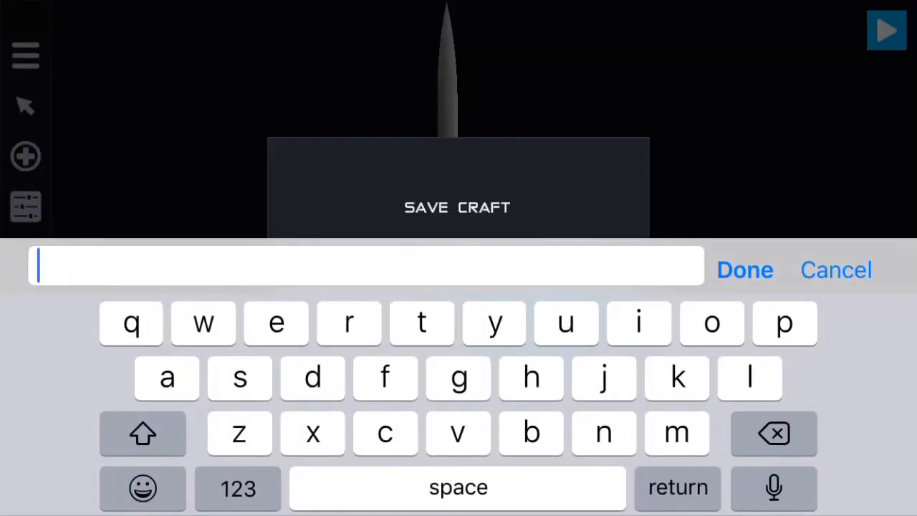
click(142, 432)
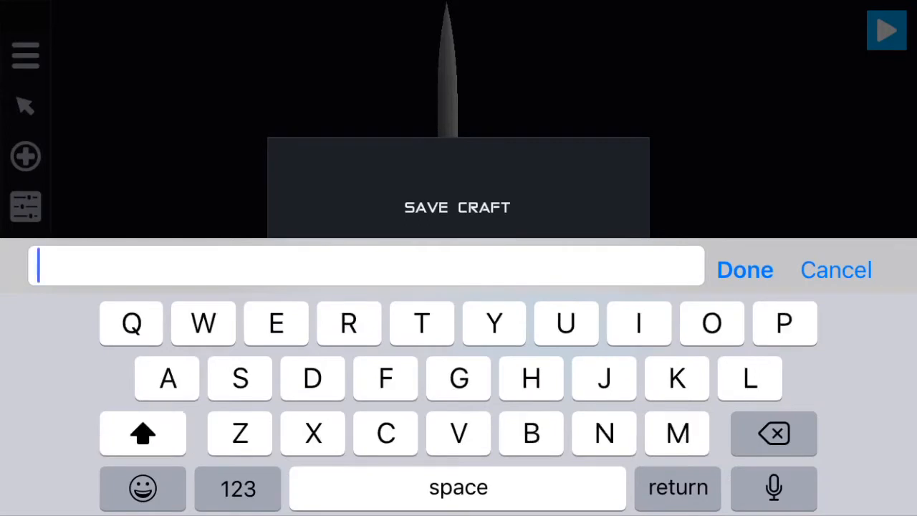
text(Mooner)
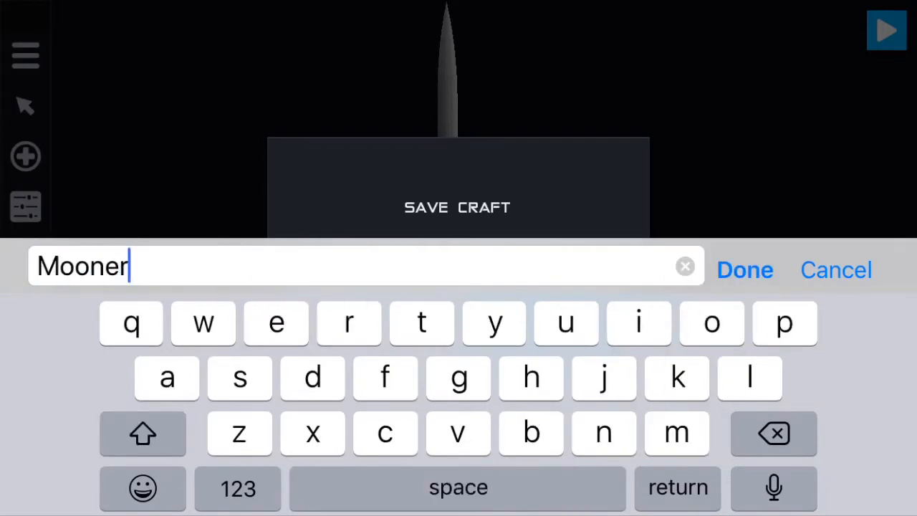
click(274, 324)
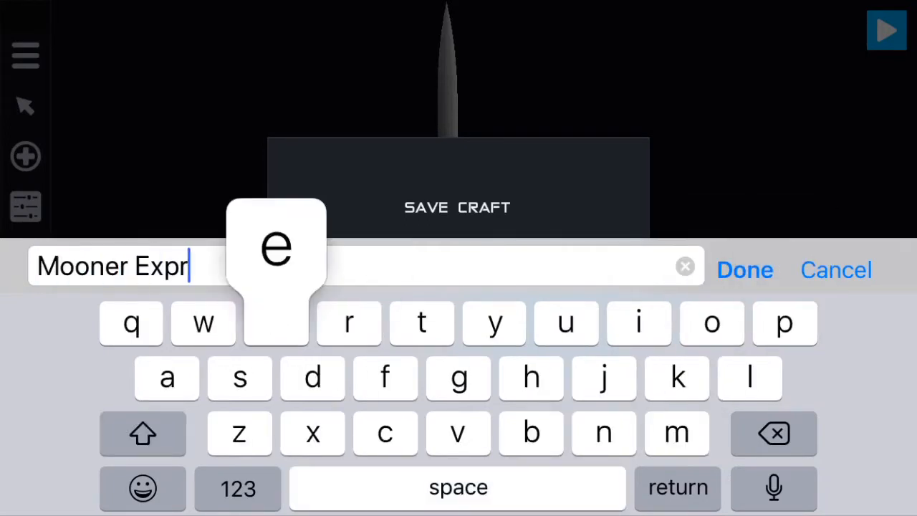
click(745, 269)
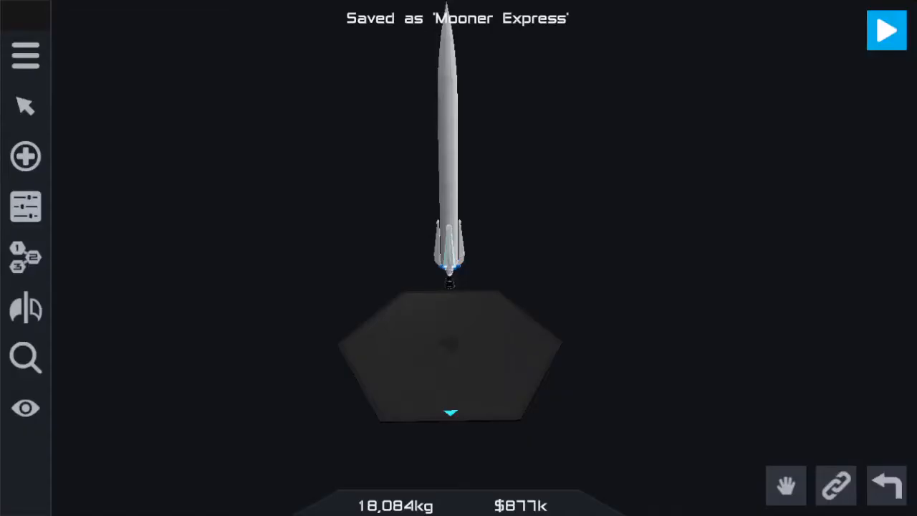
With the Paint Tool, set the rocket's swatch to orange FF632E.
click(26, 106)
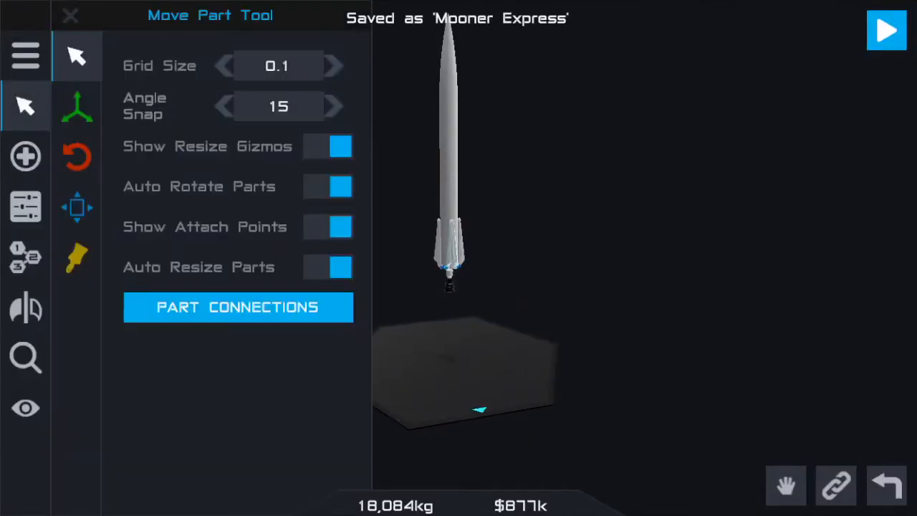
click(26, 258)
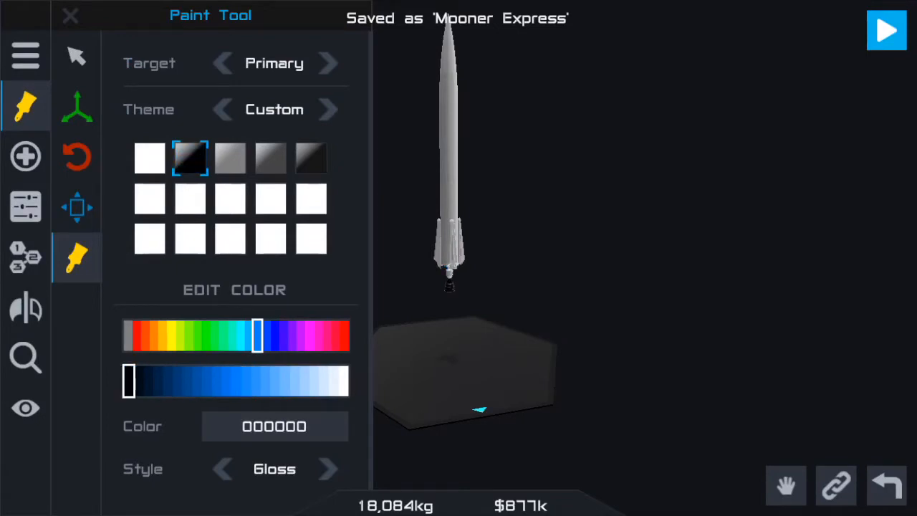
click(149, 157)
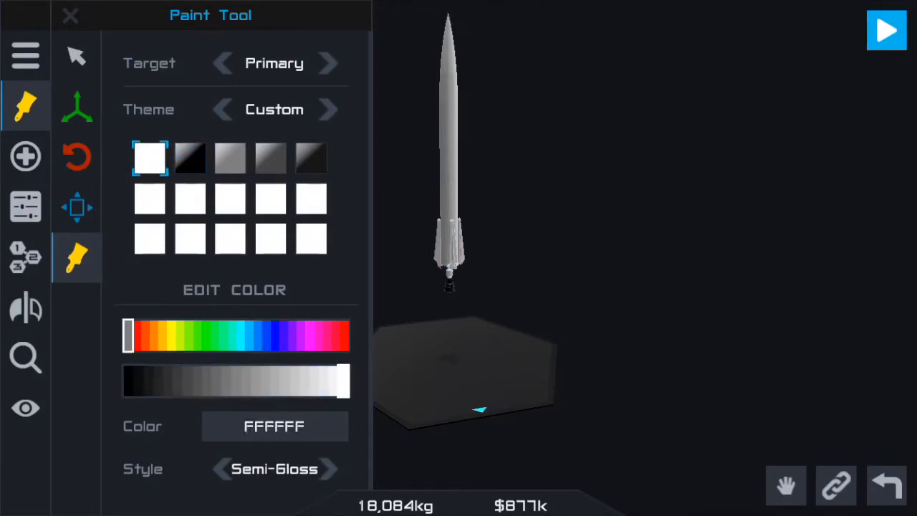
drag(127, 335, 241, 335)
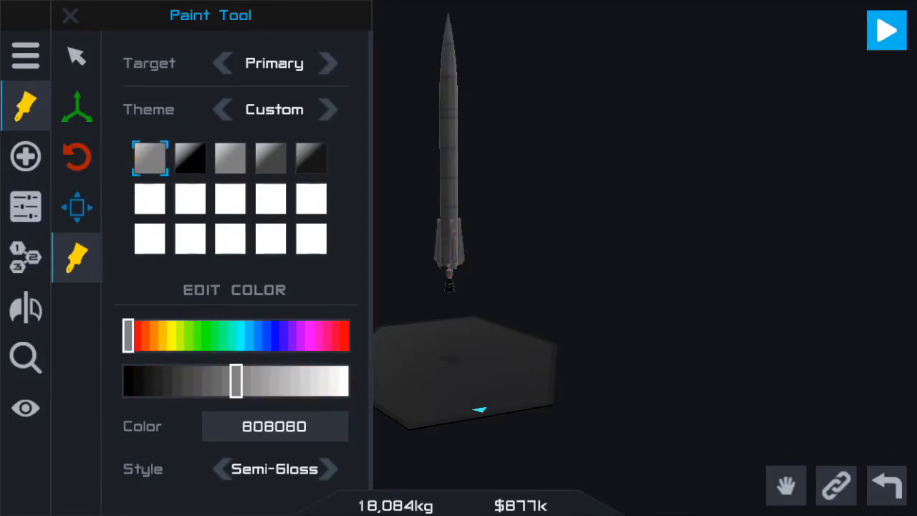
click(136, 335)
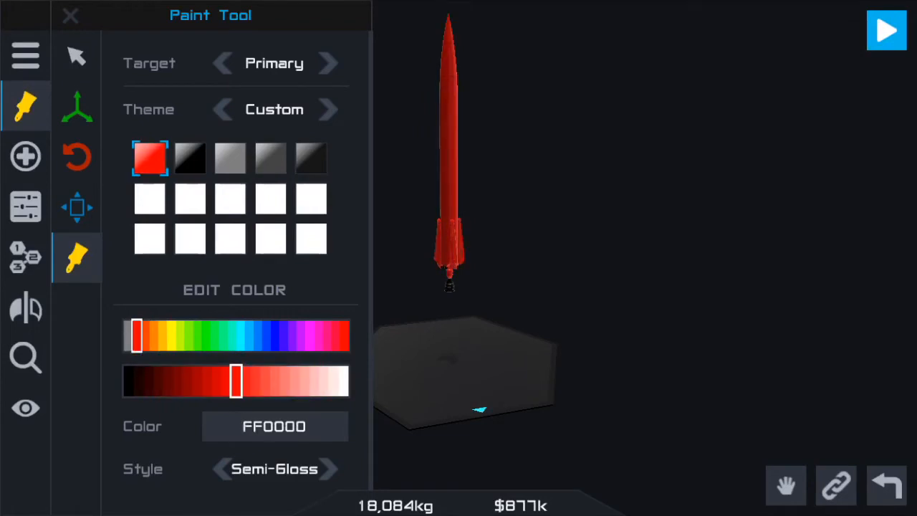
drag(135, 335, 143, 335)
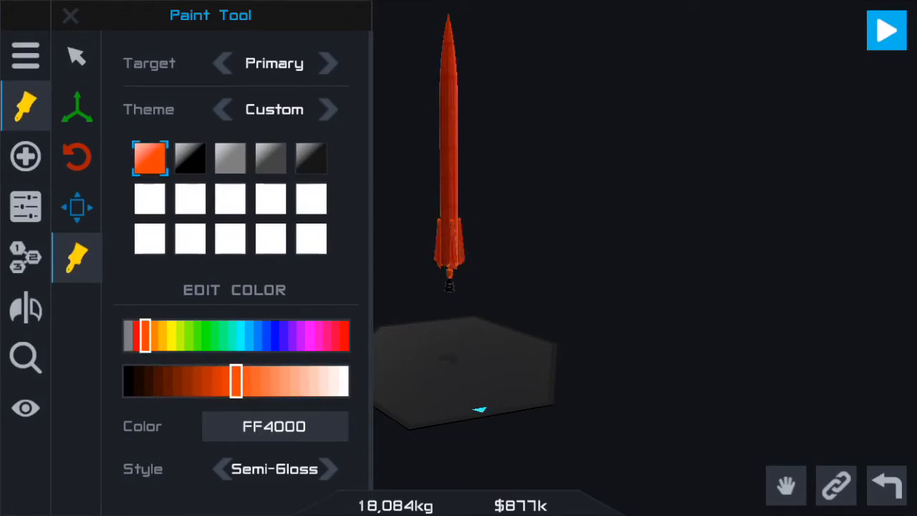
drag(236, 381, 294, 381)
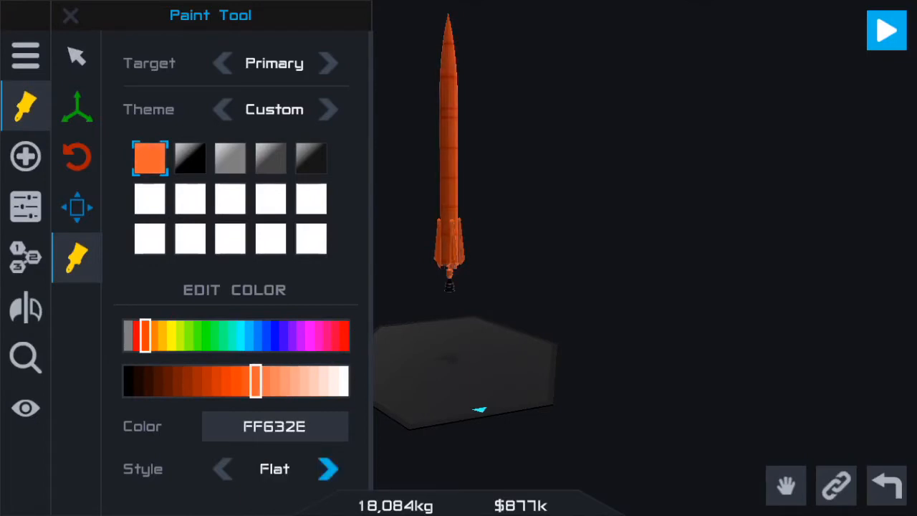
Switch to a Custom finish with Metallic 100%, Emission 25% and adjusted smoothness and detail.
click(328, 468)
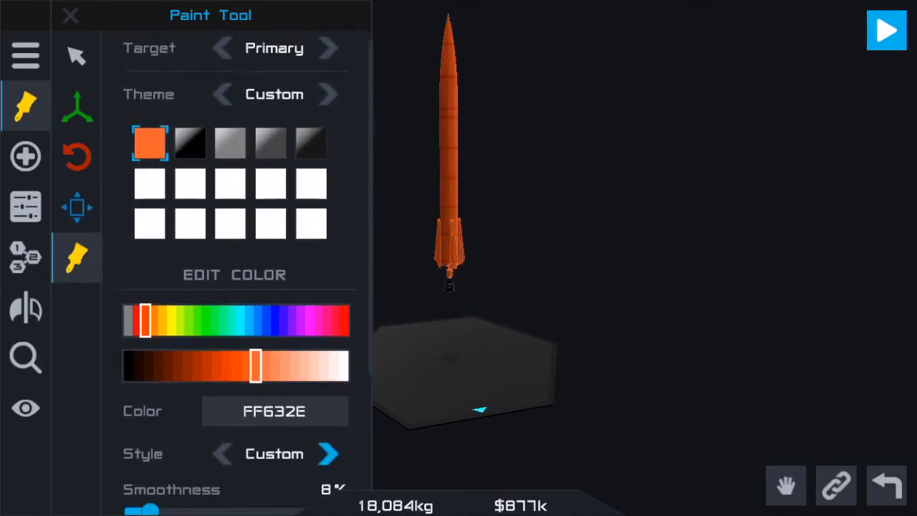
scroll(down, 3)
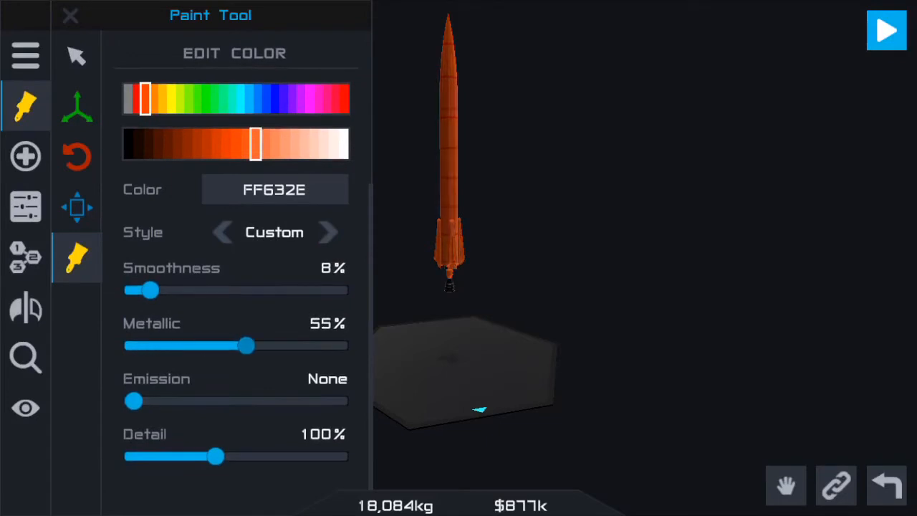
drag(247, 346, 342, 345)
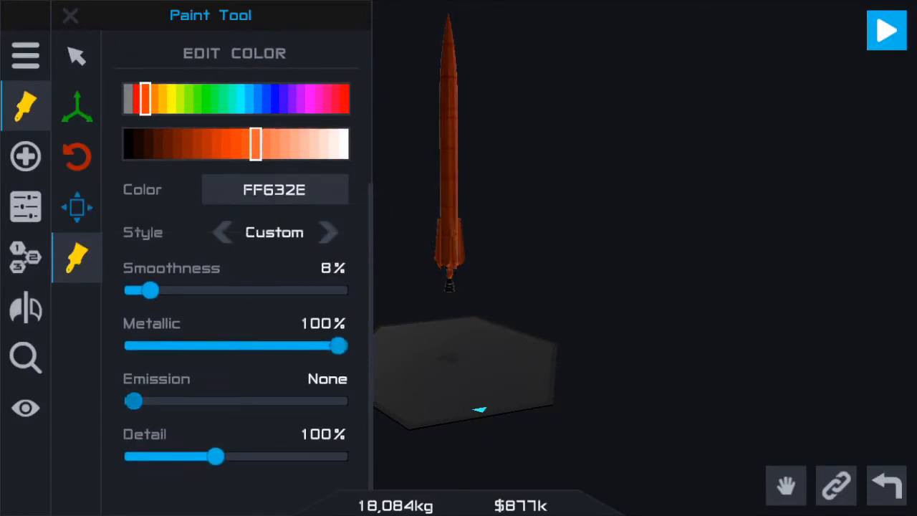
drag(134, 401, 151, 401)
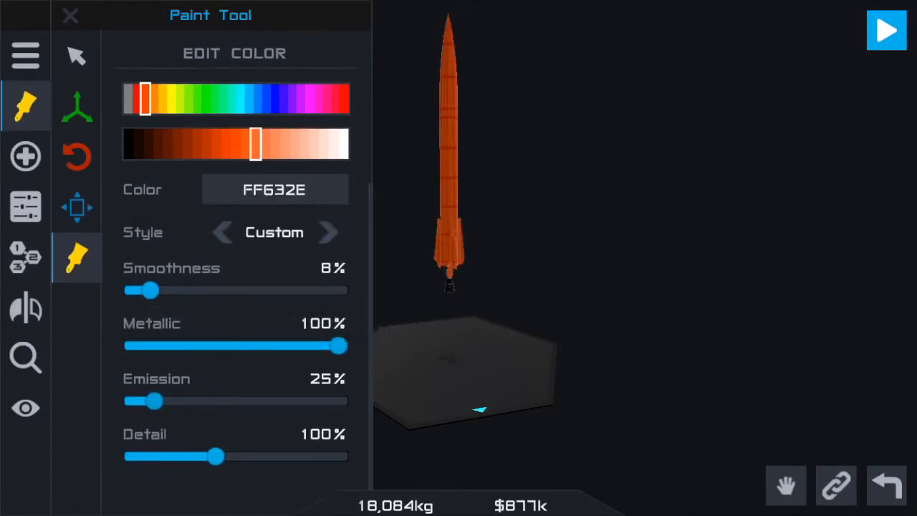
drag(149, 289, 206, 289)
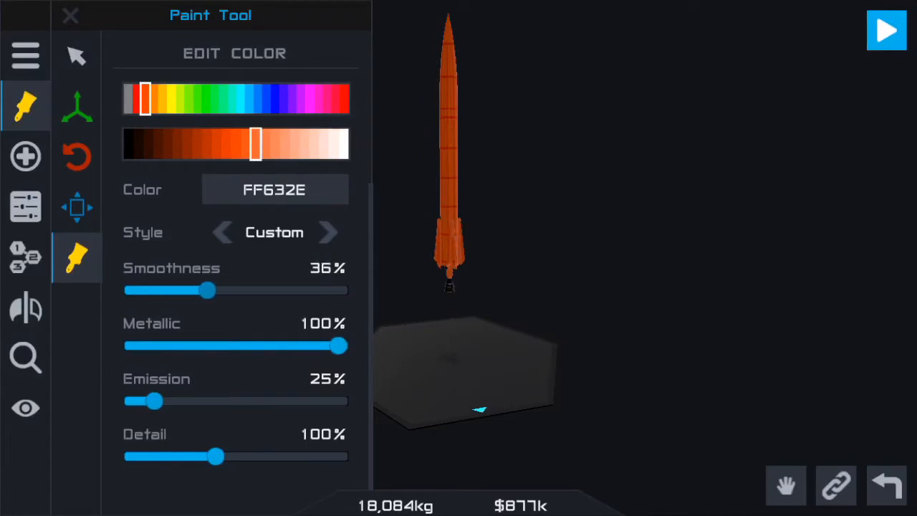
drag(217, 455, 175, 455)
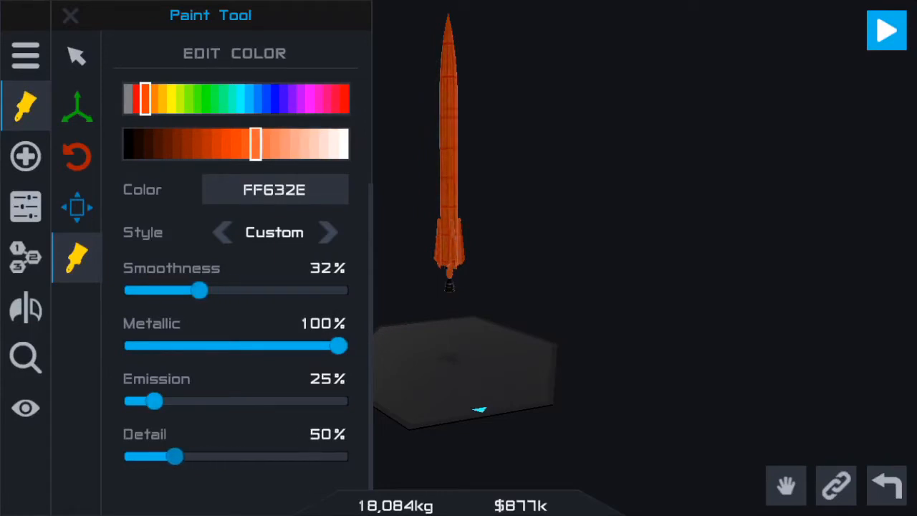
drag(175, 456, 258, 456)
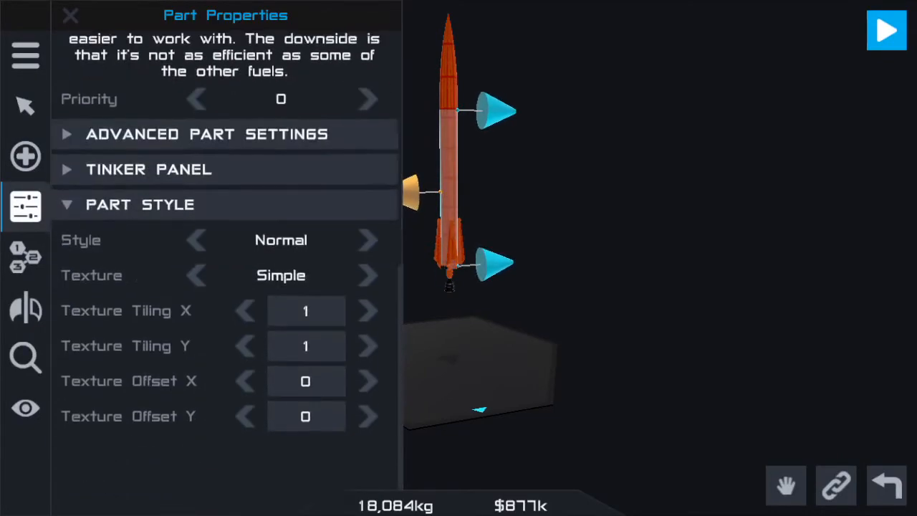
Set the fuel tank's part style to Rounded with a Simple texture.
click(366, 275)
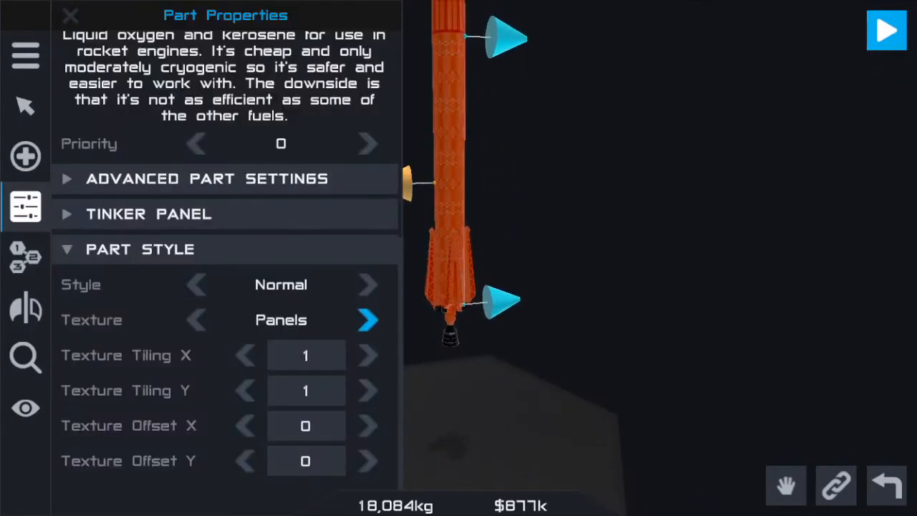
click(197, 319)
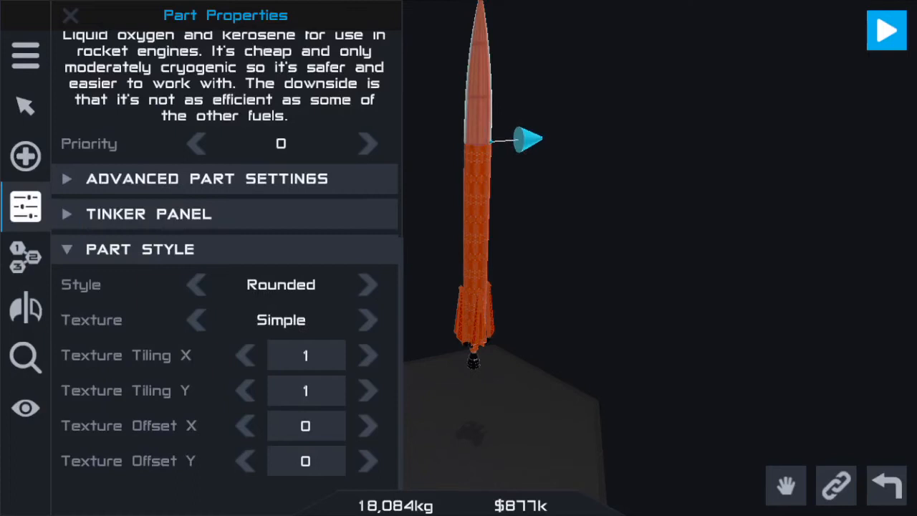
click(69, 14)
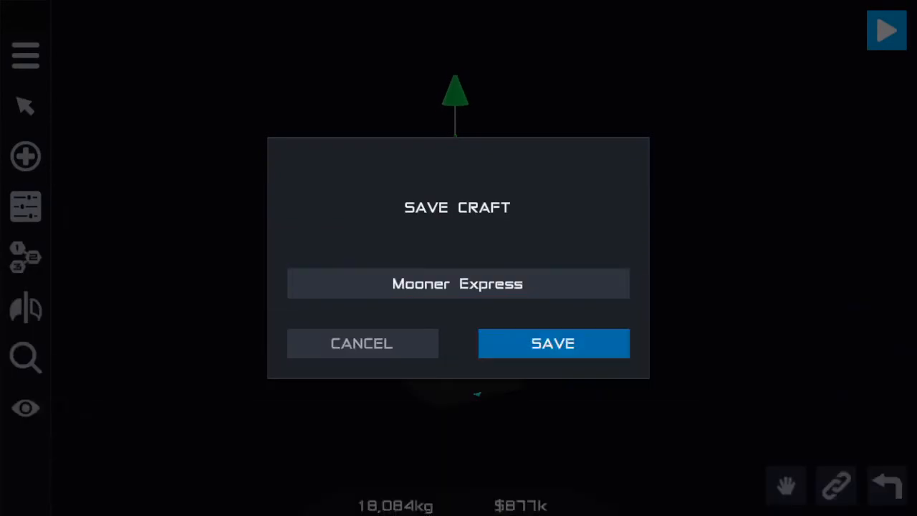
Save the craft as Mooner Express and launch it.
click(553, 344)
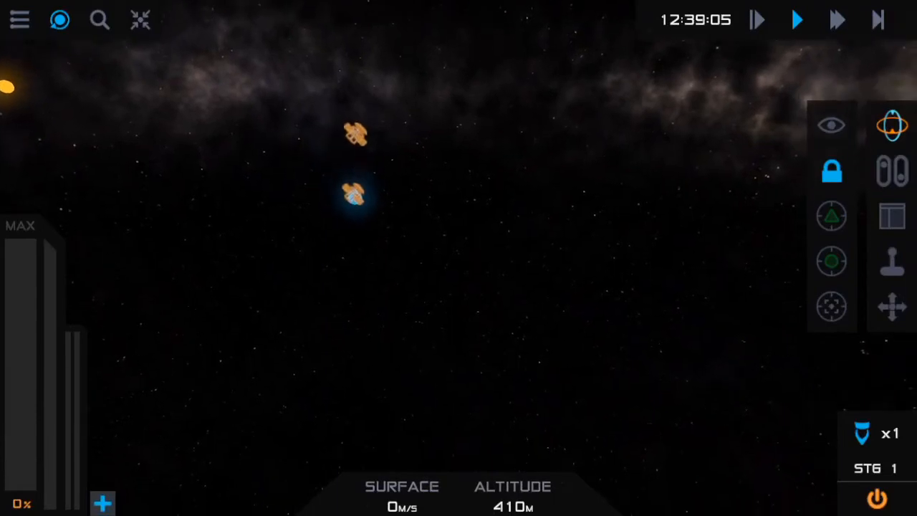
In map view, open Item Visibility and the list of crafts and celestial bodies.
click(891, 215)
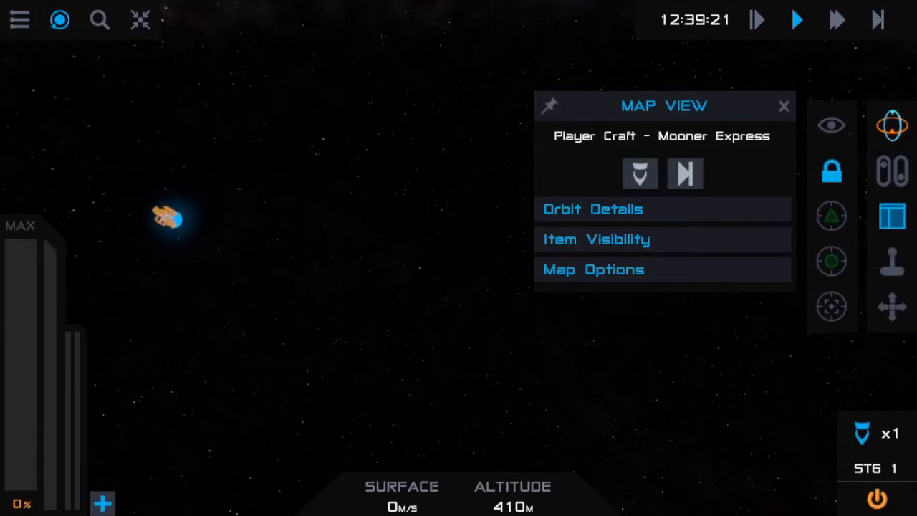
click(595, 239)
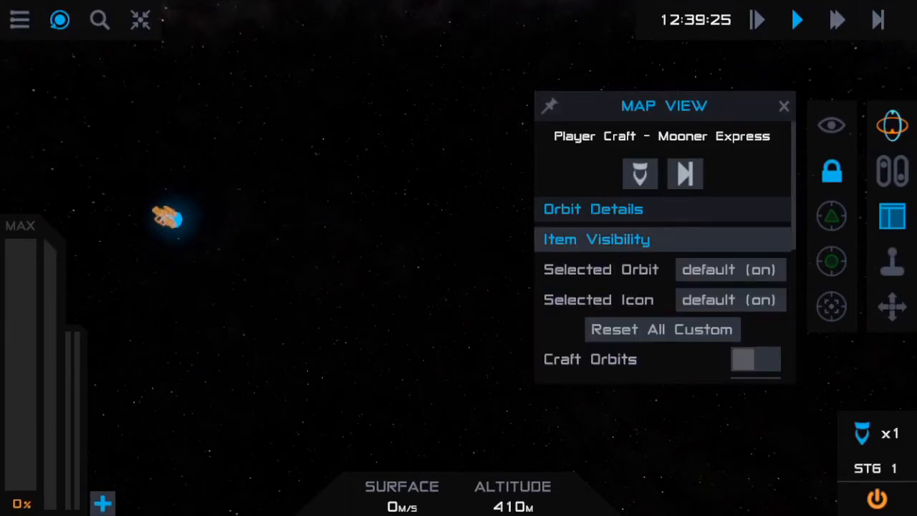
click(98, 20)
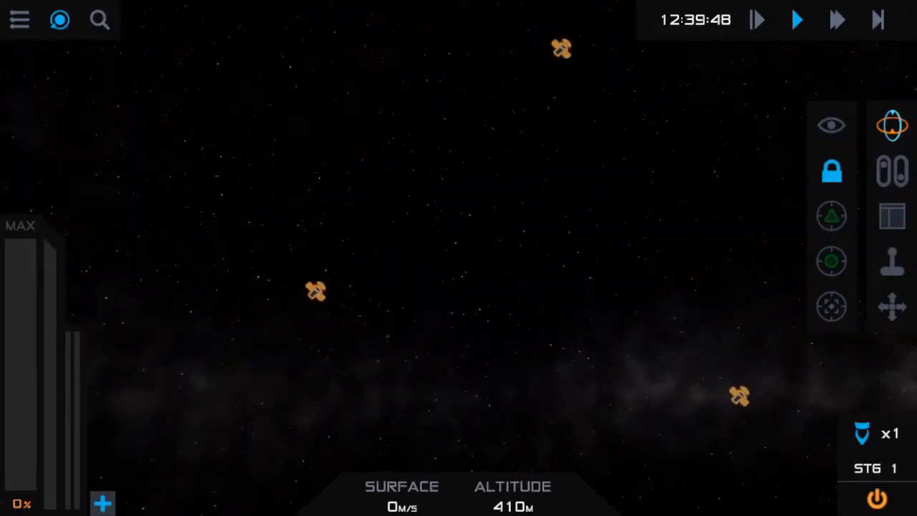
click(99, 20)
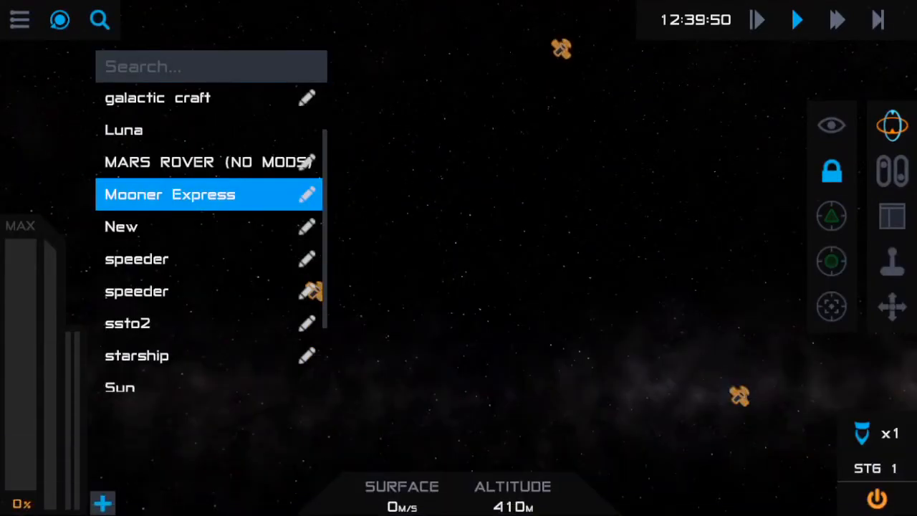
Select Luna, set it as target, and refocus the map on Mooner Express.
click(891, 215)
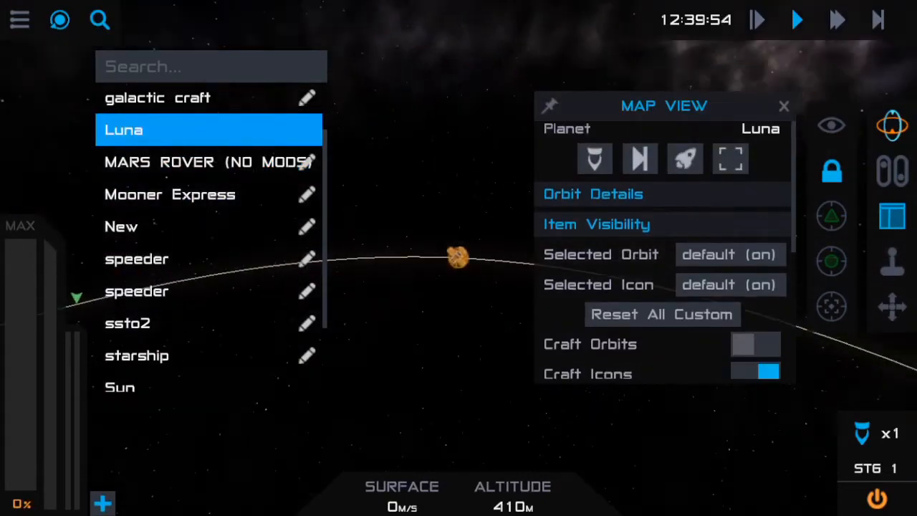
click(729, 158)
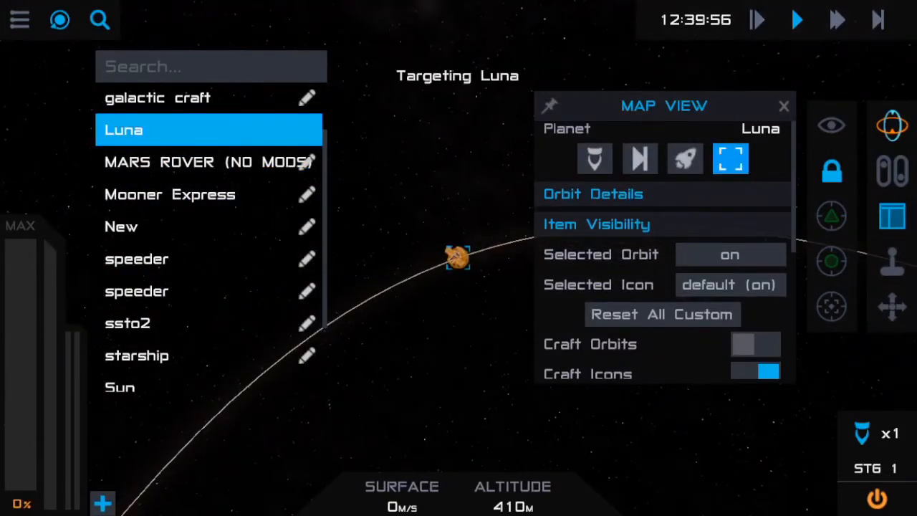
click(169, 195)
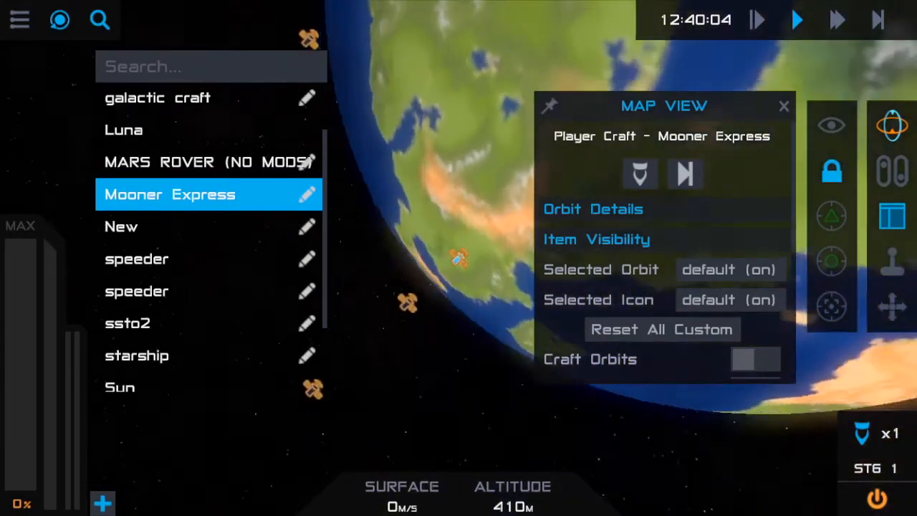
click(782, 106)
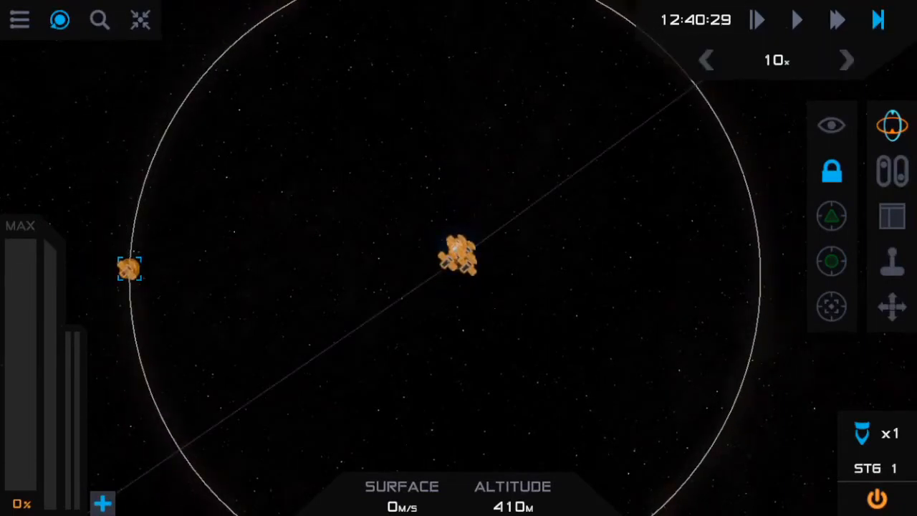
Raise time warp stepwise through 10x, 25x, 100x to 500x while the rocket waits on the pad.
click(845, 60)
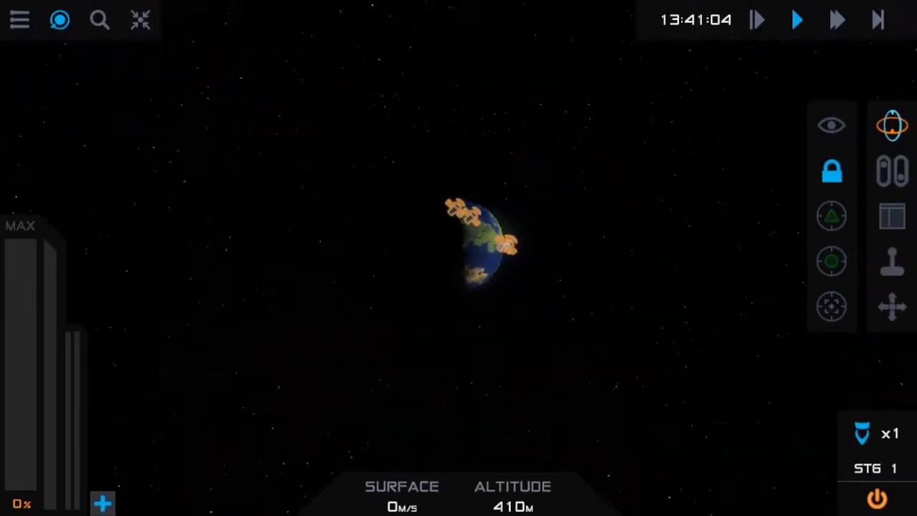
click(836, 20)
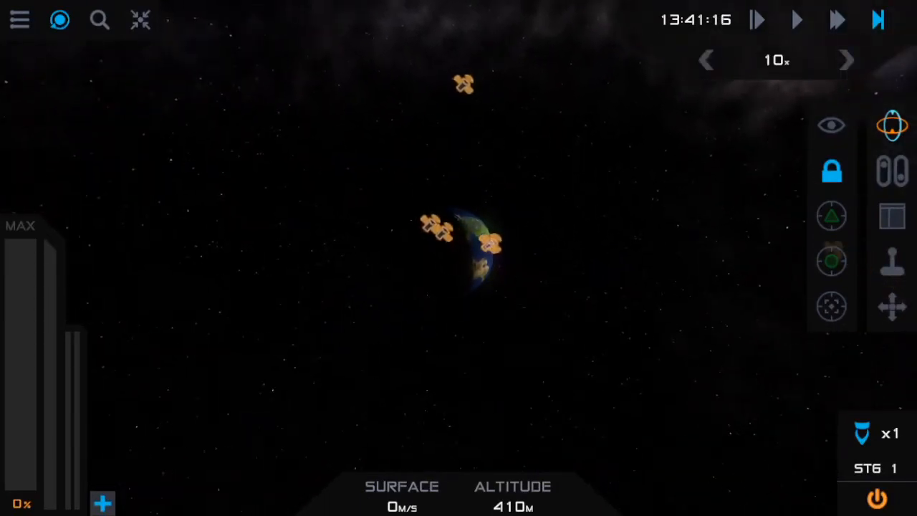
click(845, 60)
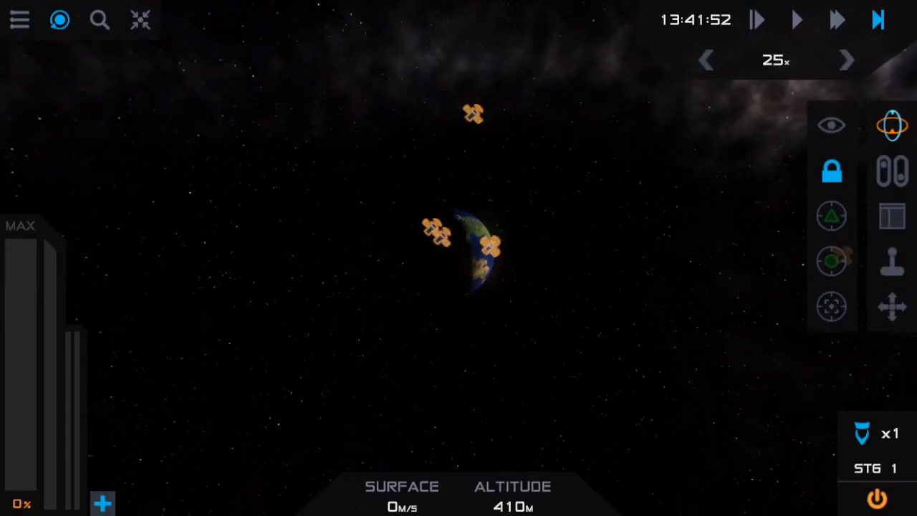
click(845, 60)
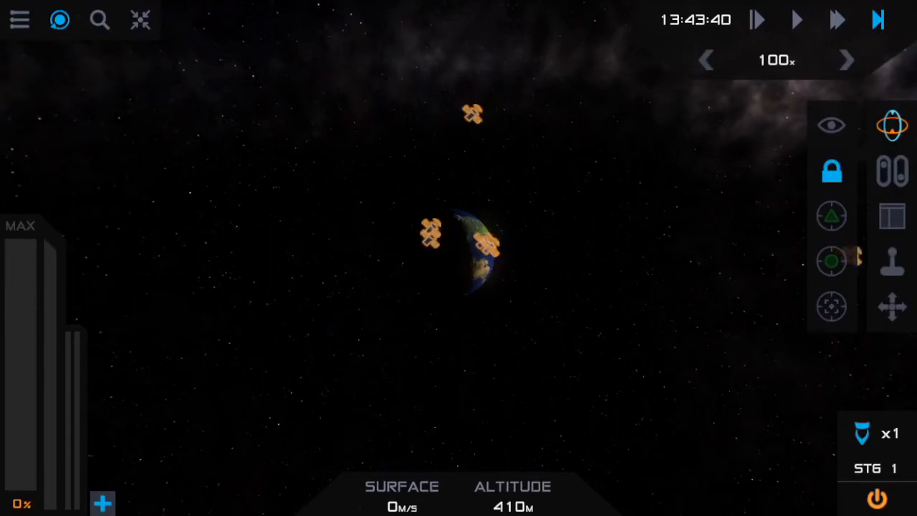
click(845, 60)
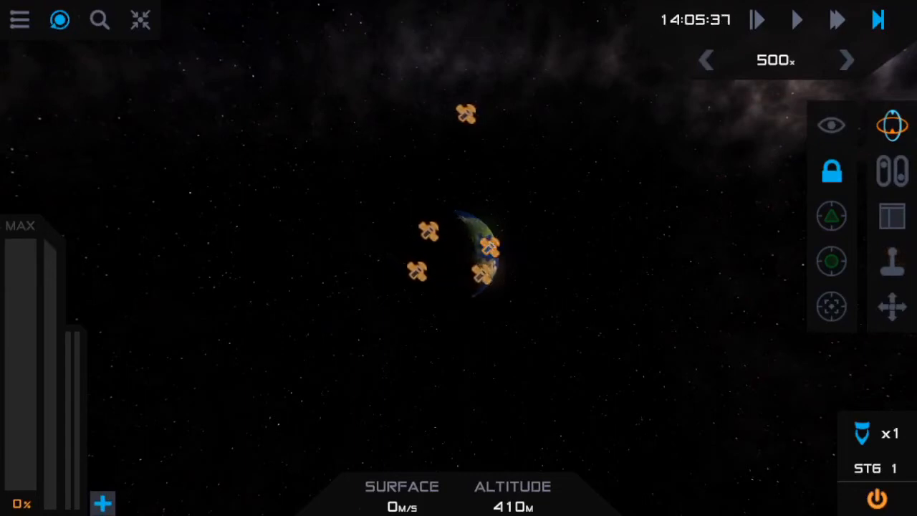
click(845, 60)
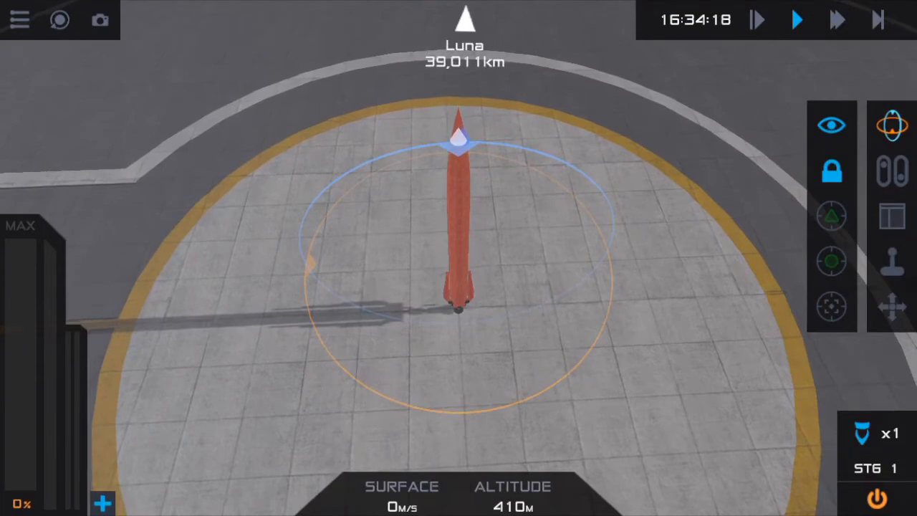
Monitor the ascent via the flight information and performance panels, then the planet map.
click(893, 214)
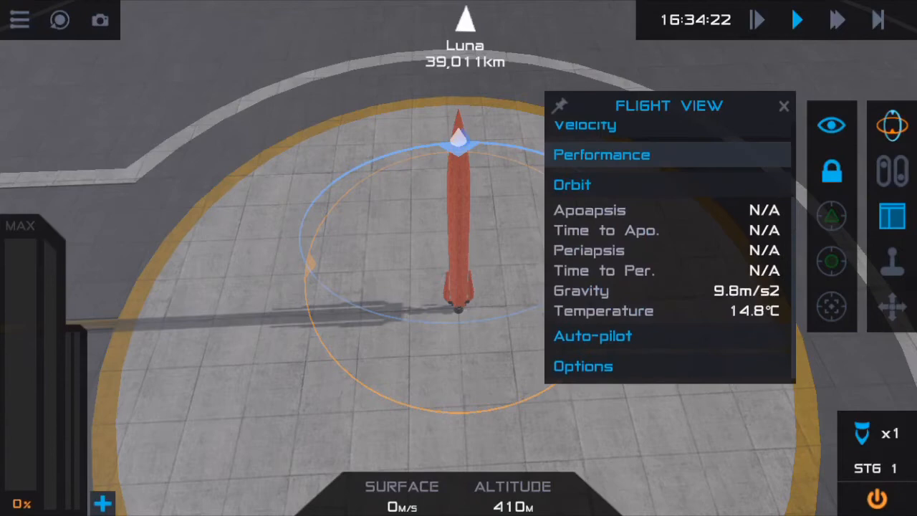
click(602, 154)
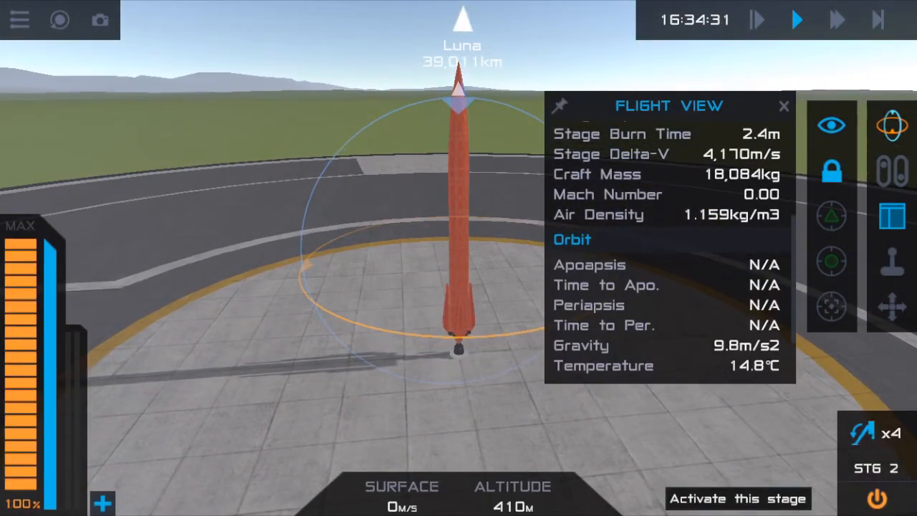
click(736, 498)
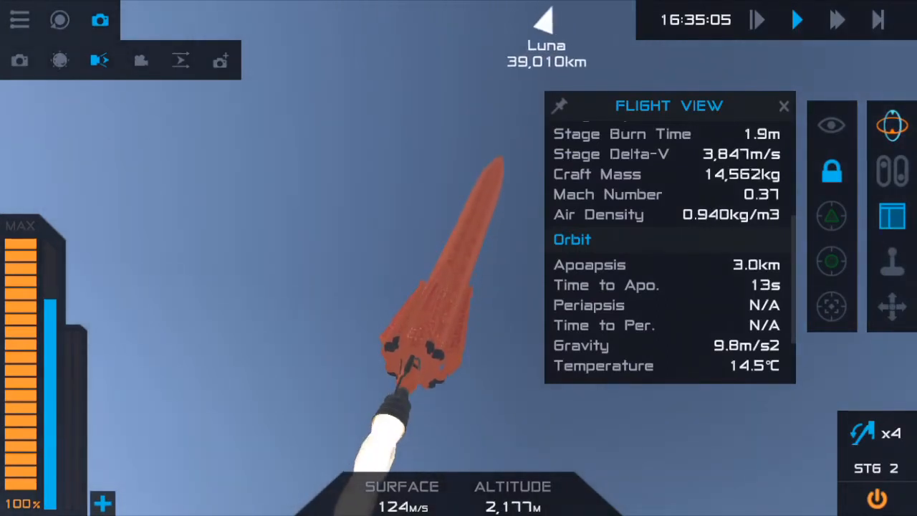
click(837, 20)
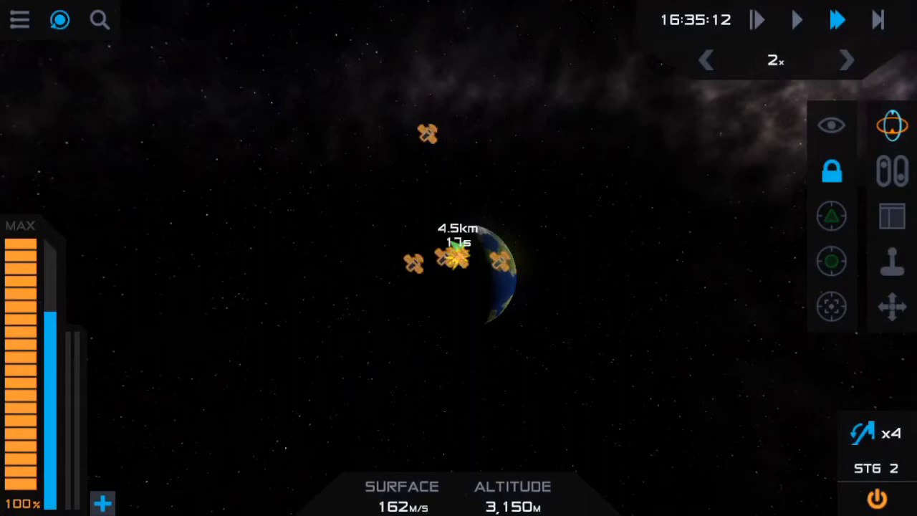
click(892, 214)
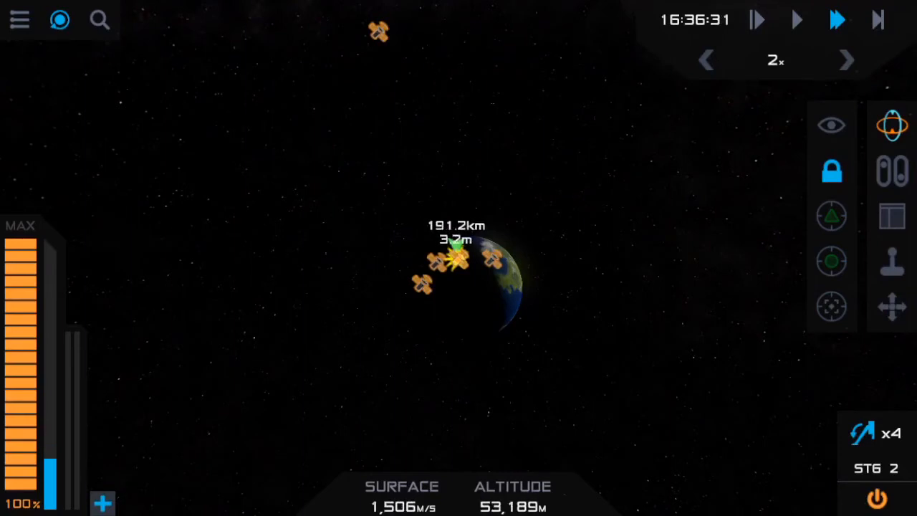
Alternate map and flight views past 1,000 km altitude, then warp time to 500x while coasting.
click(894, 215)
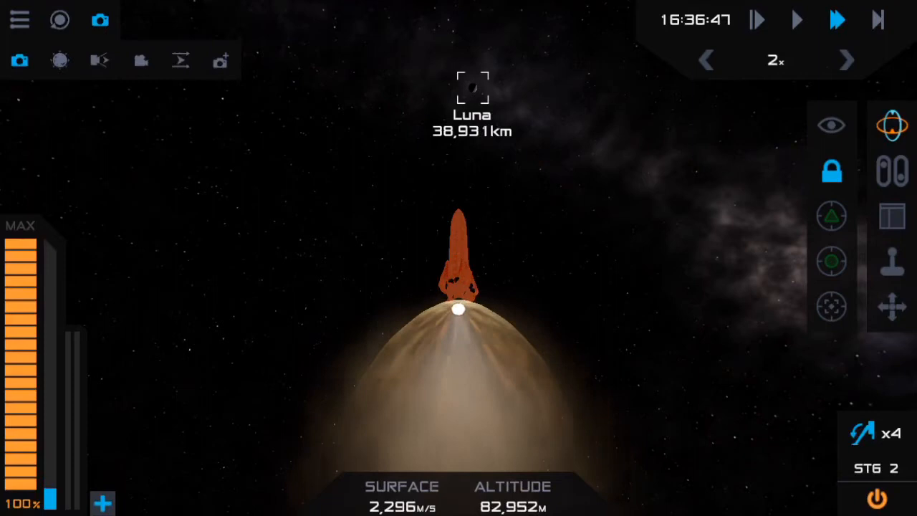
click(797, 20)
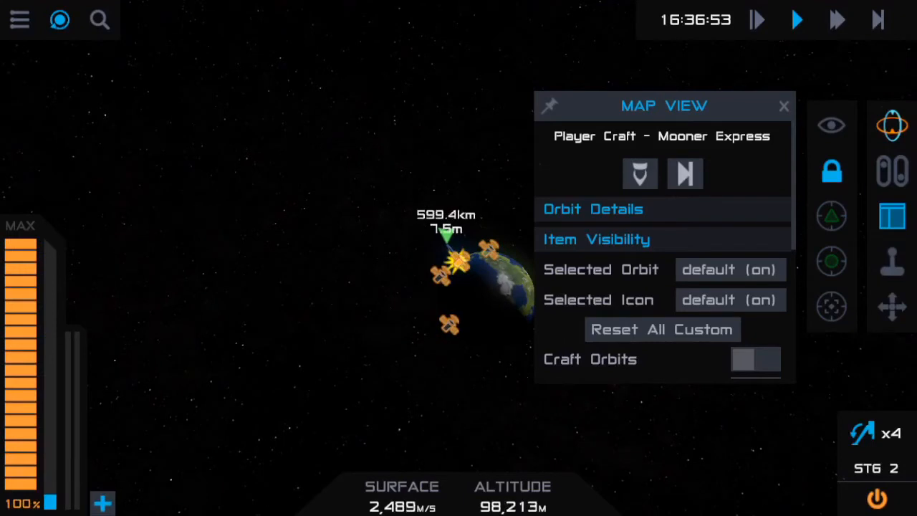
click(784, 106)
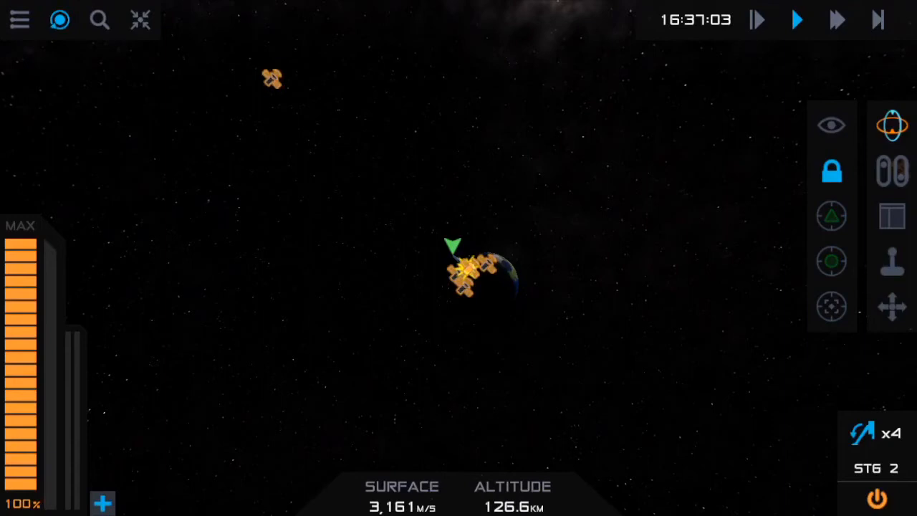
click(891, 215)
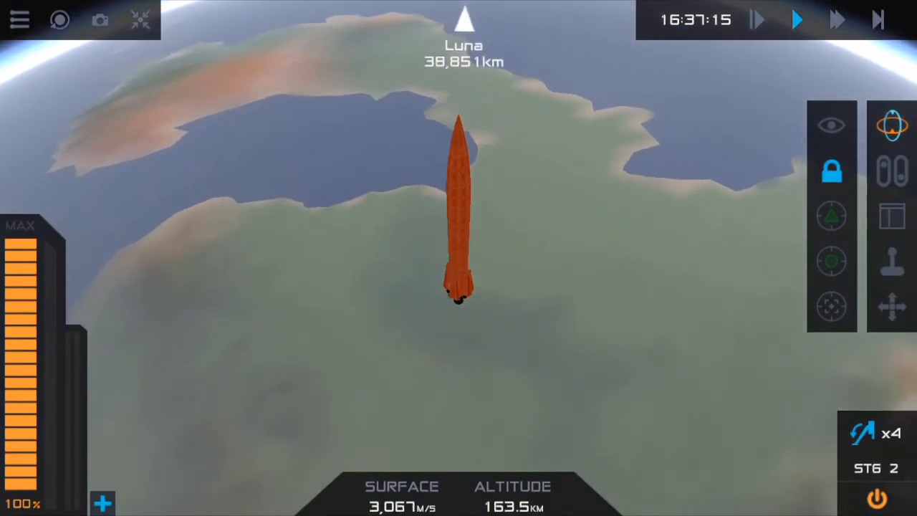
click(837, 20)
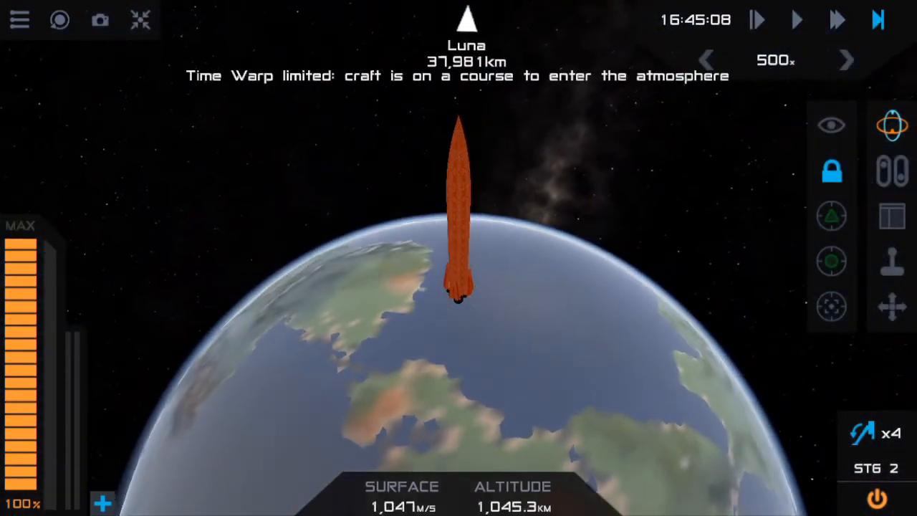
End the failed flight after the fall-back and return the Mooner Express to the designer.
click(831, 261)
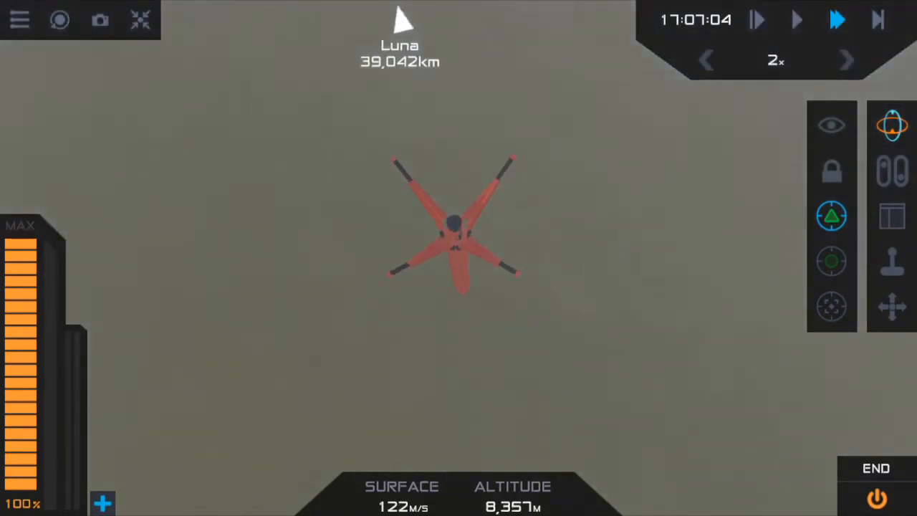
click(20, 20)
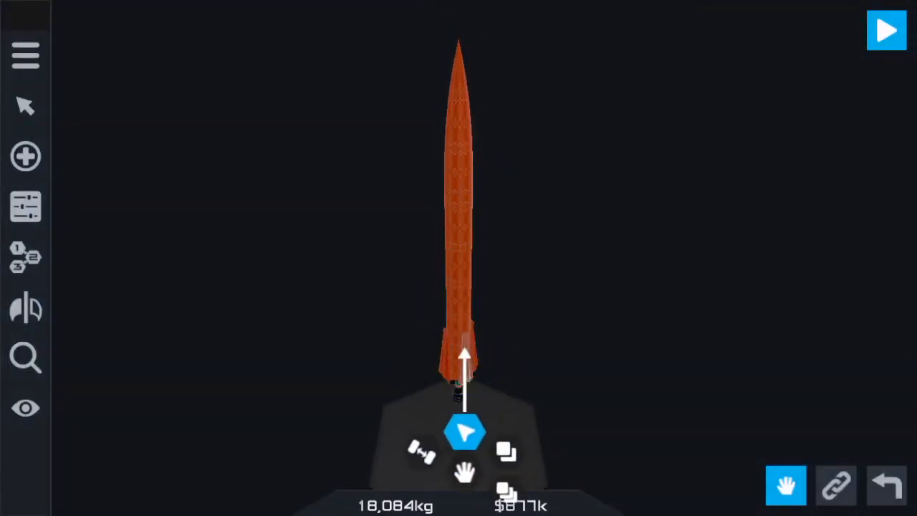
Zoom toward the engine to reach its Part Properties settings.
drag(464, 358, 509, 336)
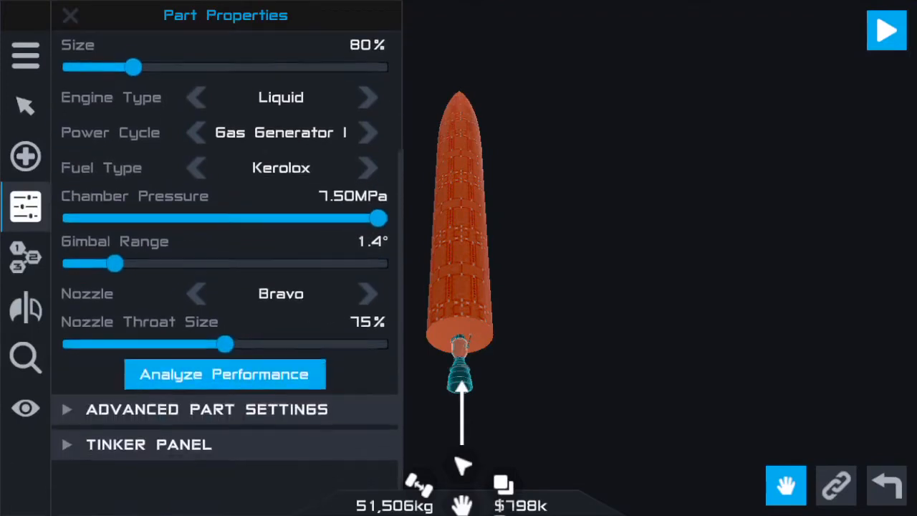
In the engine's performance analysis, switch the power cycle to Full Flow Staged.
click(225, 374)
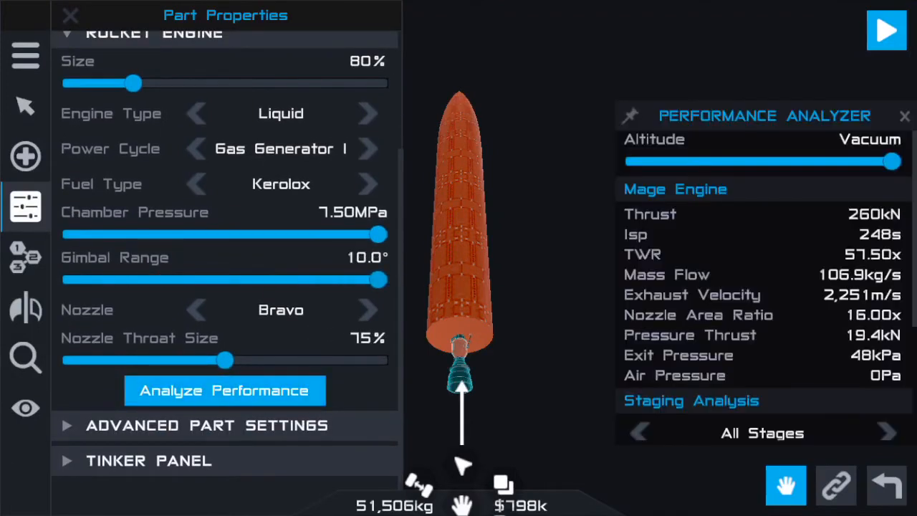
scroll(down, 3)
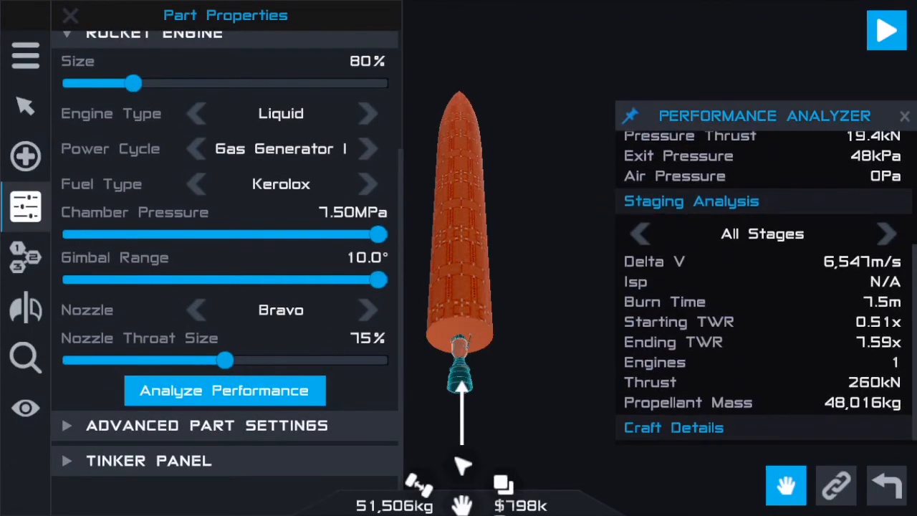
click(367, 148)
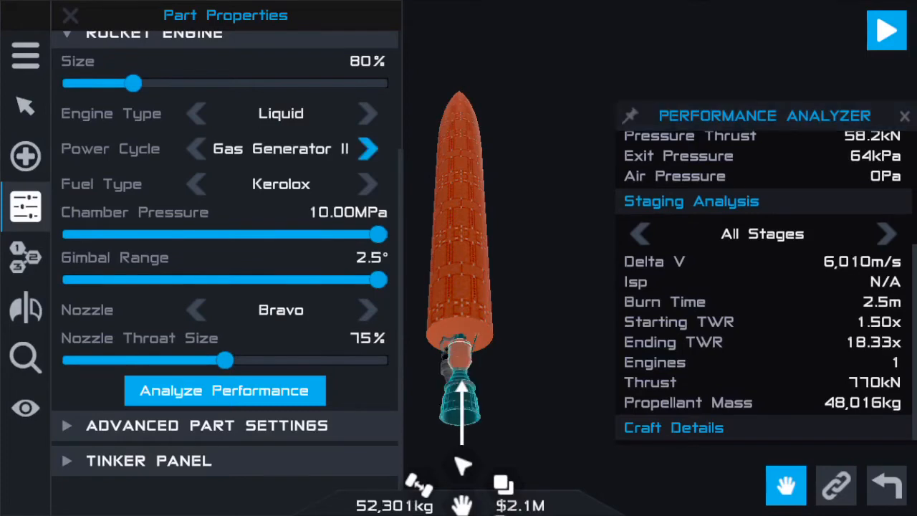
click(370, 147)
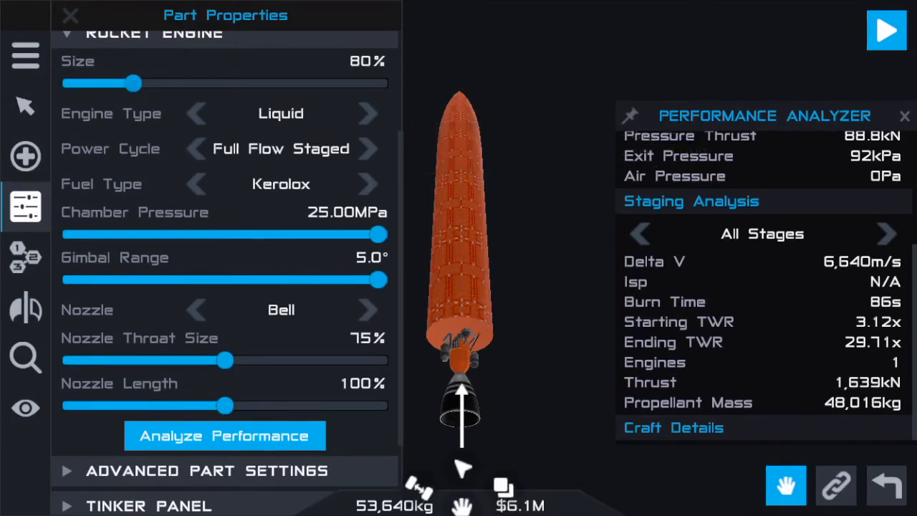
Adjust the engine size slider back to 100% and send the rocket to the launch pad.
drag(131, 83, 187, 83)
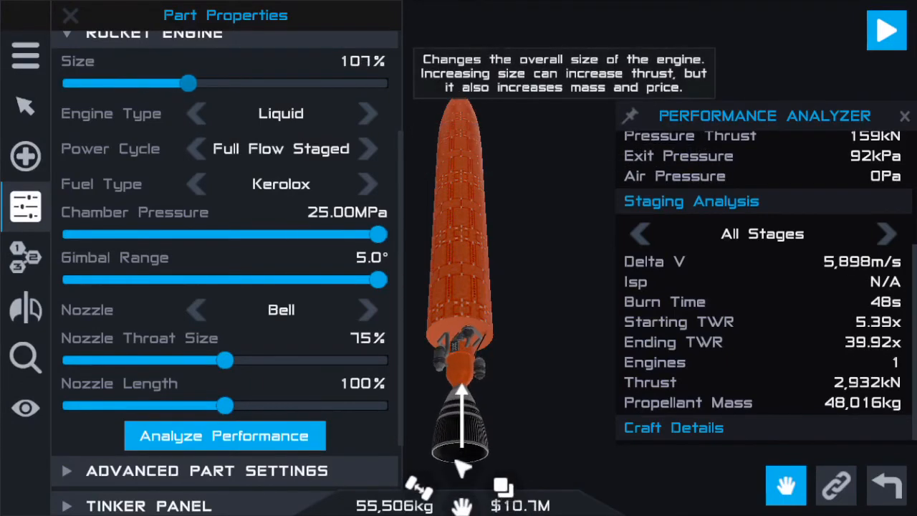
drag(188, 83, 179, 83)
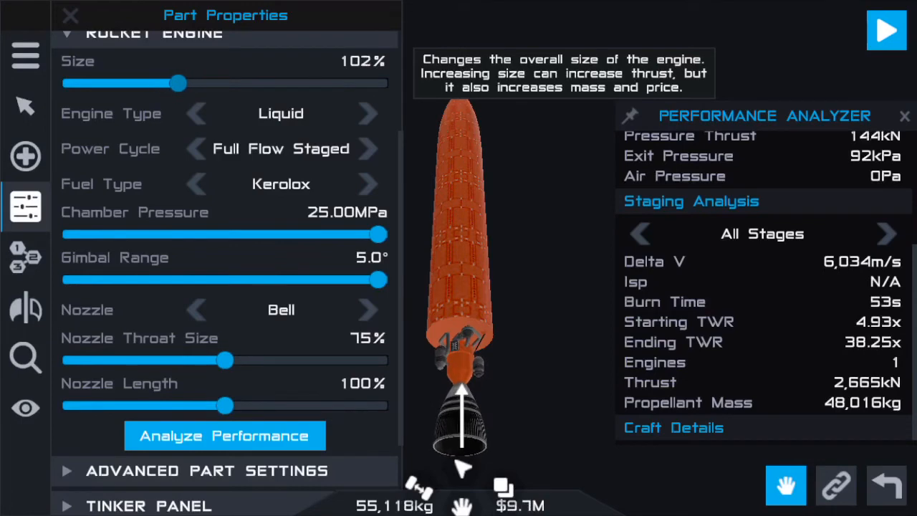
drag(179, 83, 175, 83)
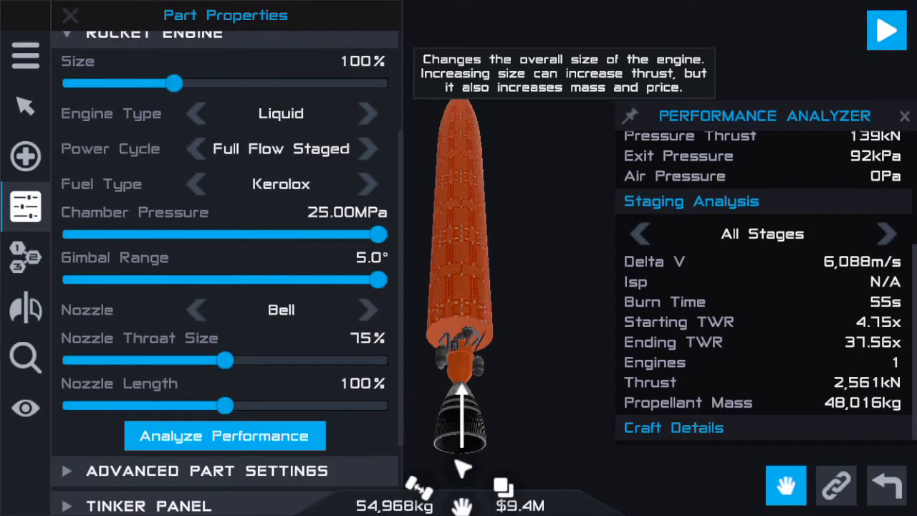
mouse_move(101, 183)
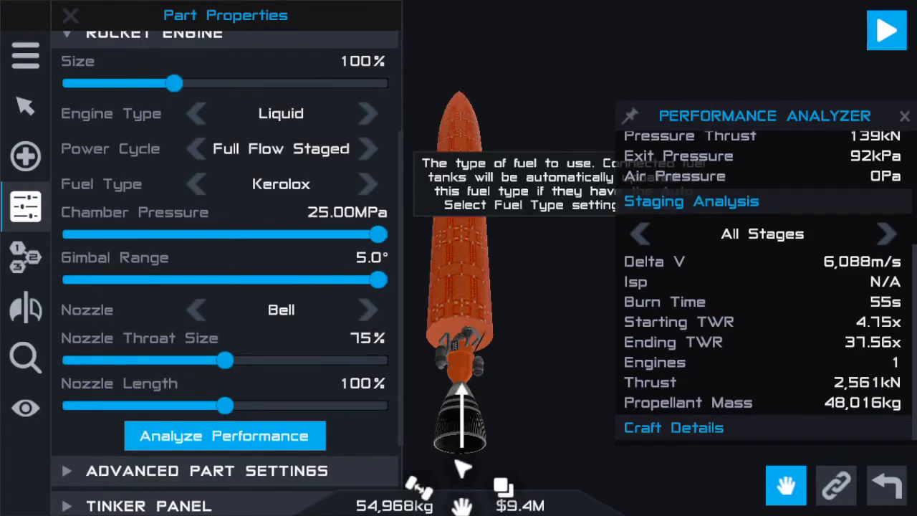
click(885, 30)
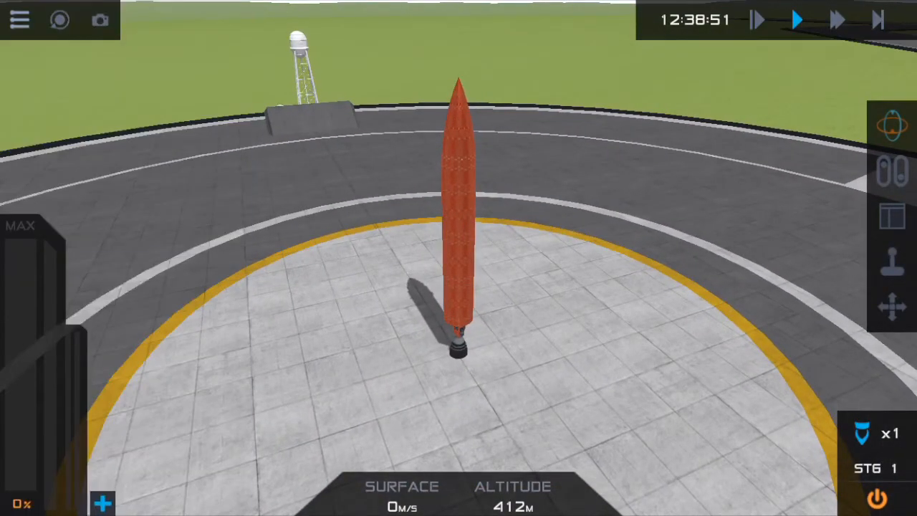
Target Luna from the map and return to the rocket on the pad at 412 m.
click(100, 20)
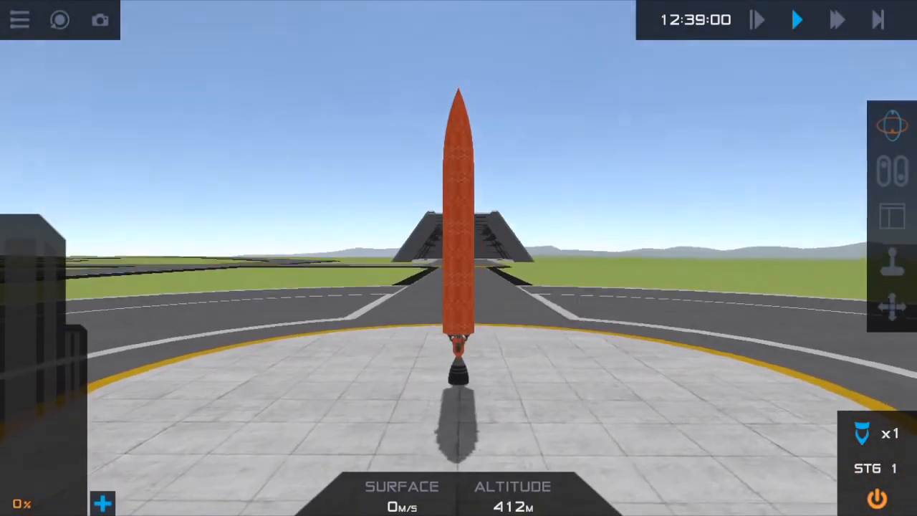
click(876, 20)
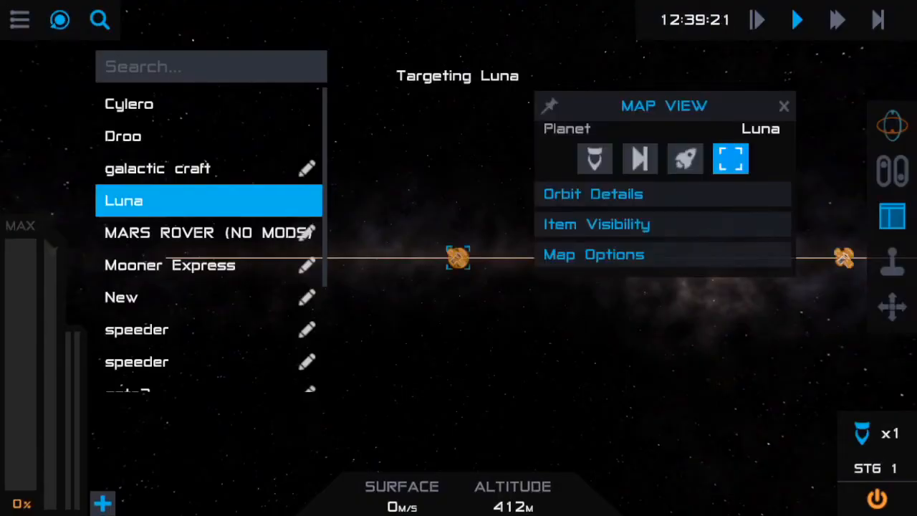
click(730, 158)
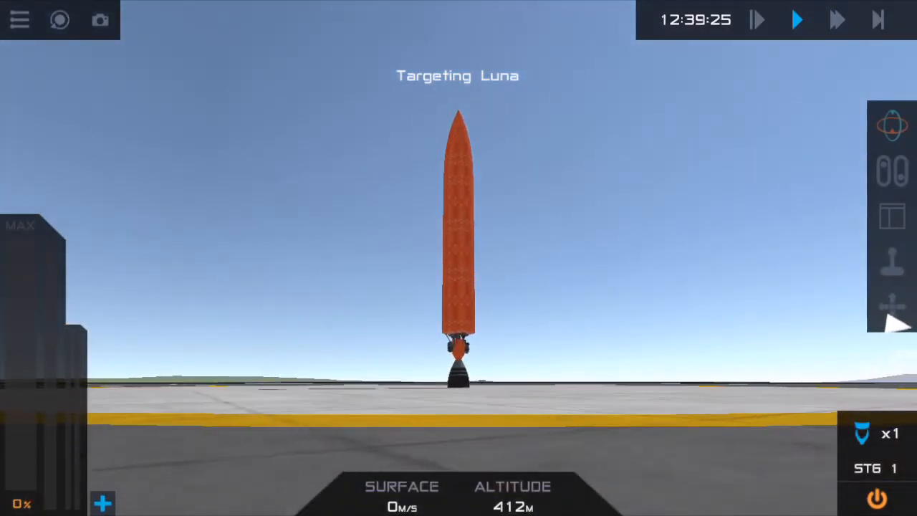
click(100, 20)
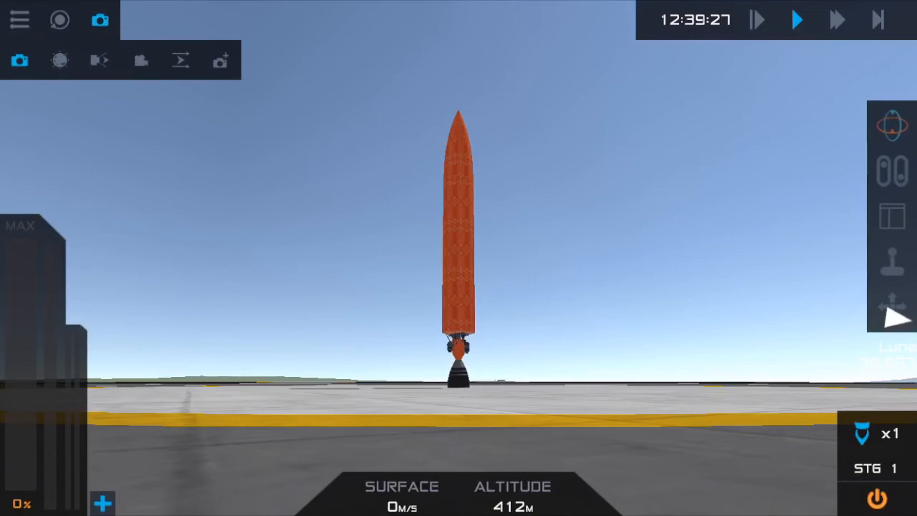
Change the camera angle and warp time up to 500x while waiting on the pad.
click(100, 60)
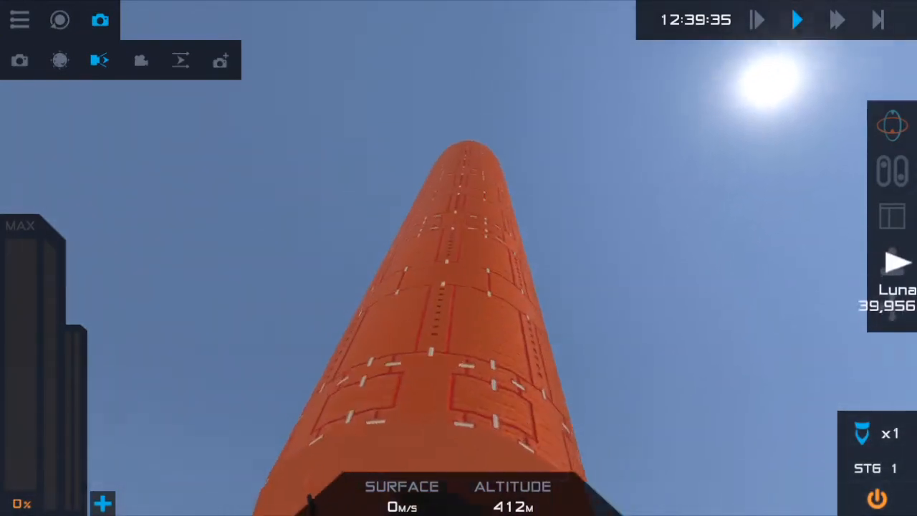
click(836, 20)
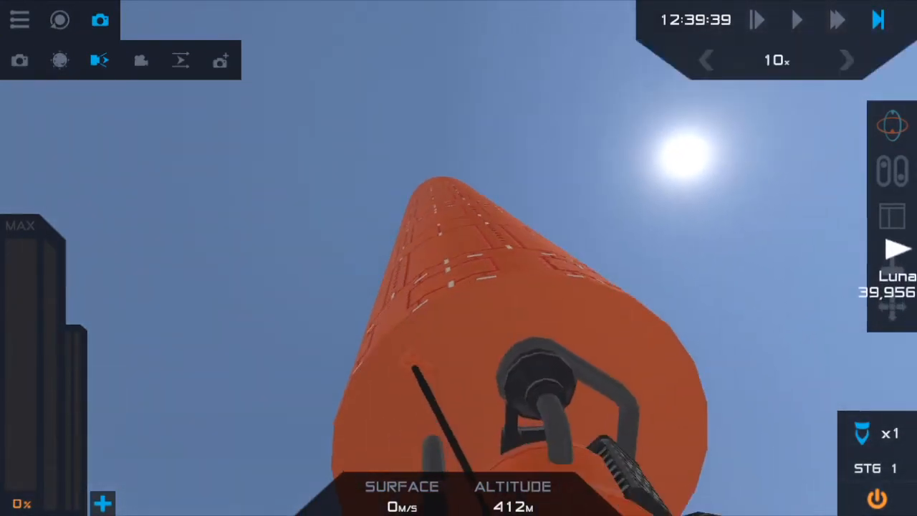
click(845, 60)
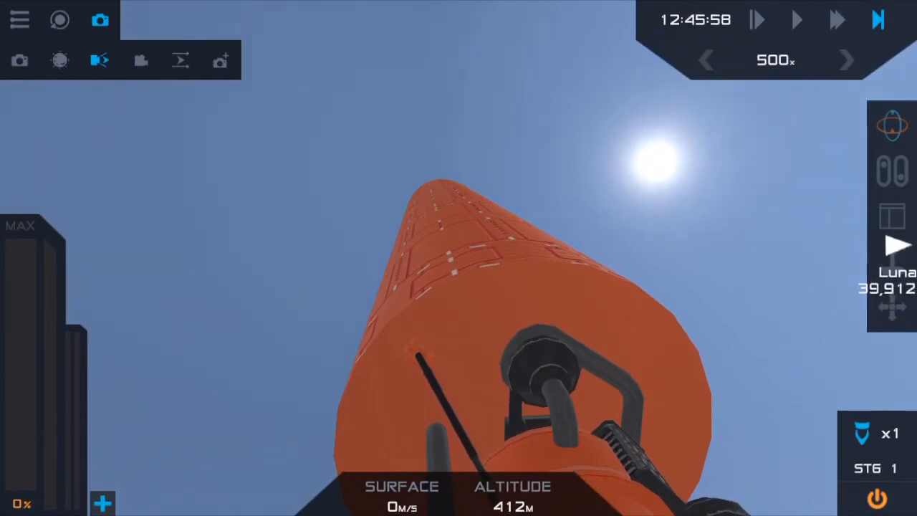
click(845, 61)
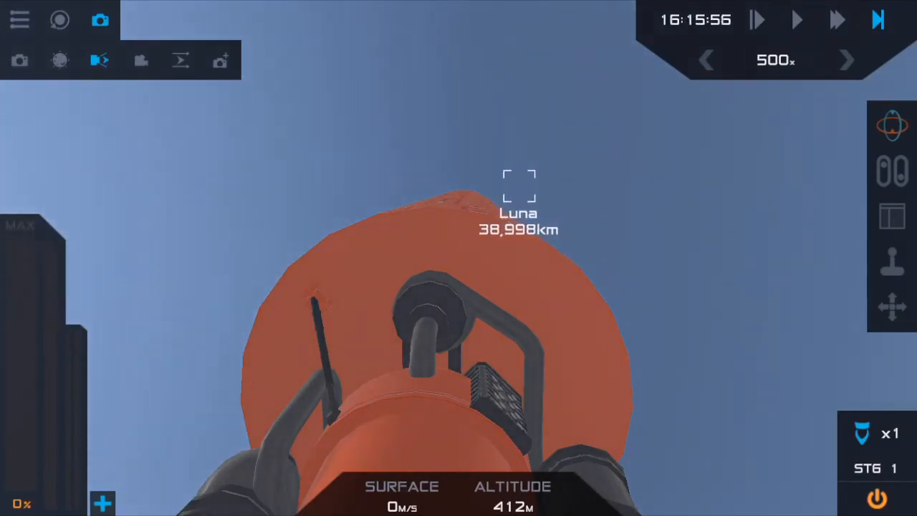
Stop time warp to launch the Mooner Express, then follow the climb on the map.
click(796, 20)
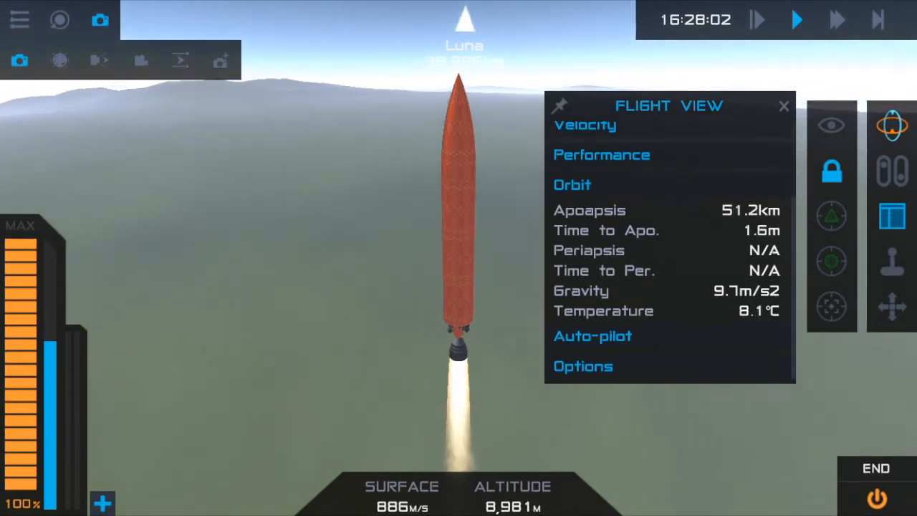
click(600, 154)
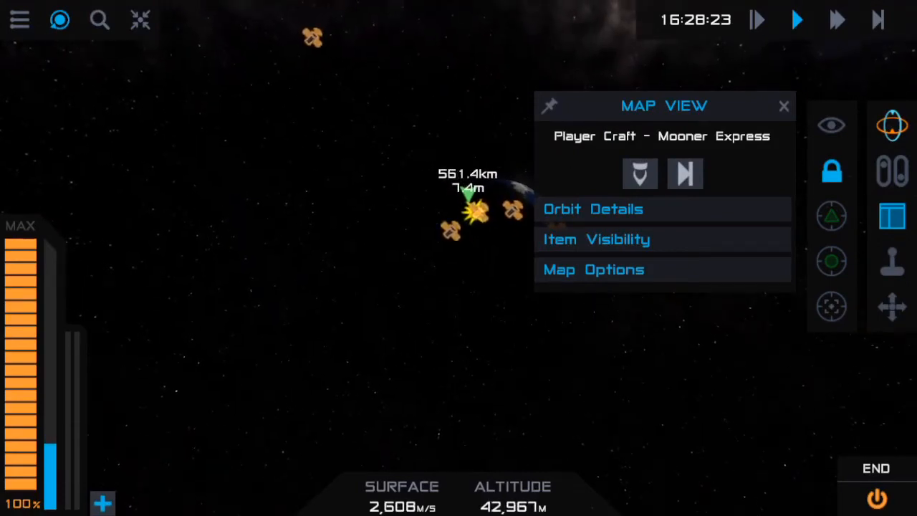
Revert the flight, retarget Luna from the body list and return to the rocket on the pad.
click(782, 106)
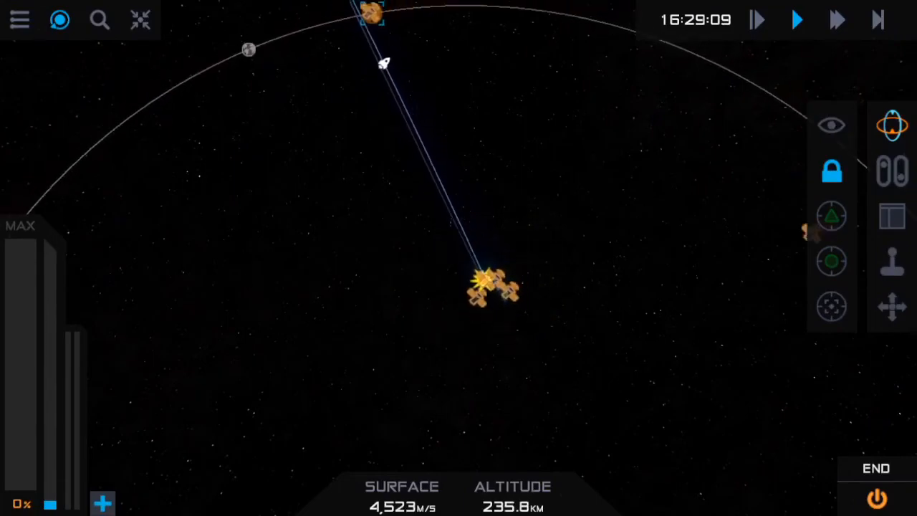
click(893, 214)
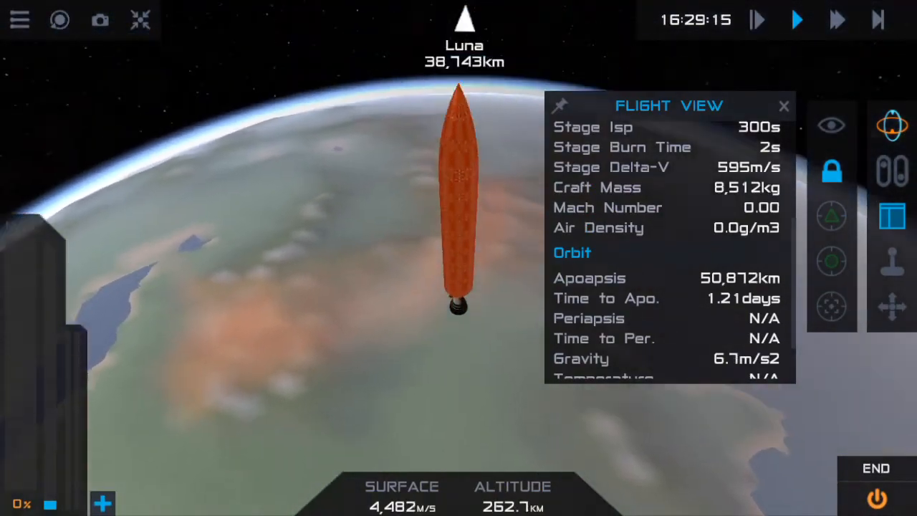
click(20, 20)
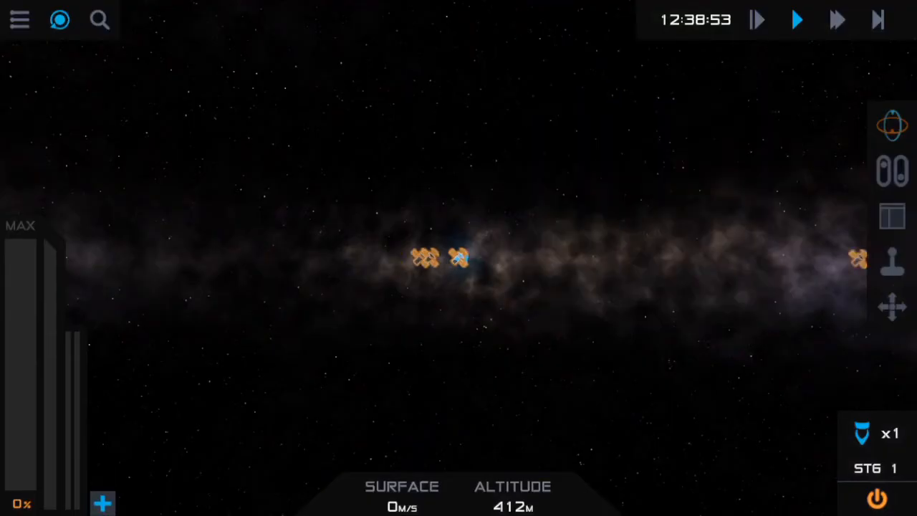
click(98, 20)
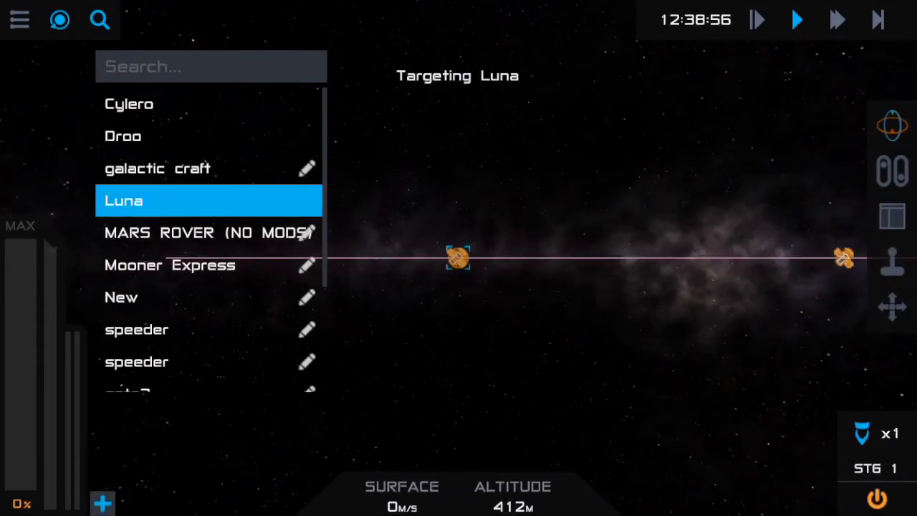
click(124, 200)
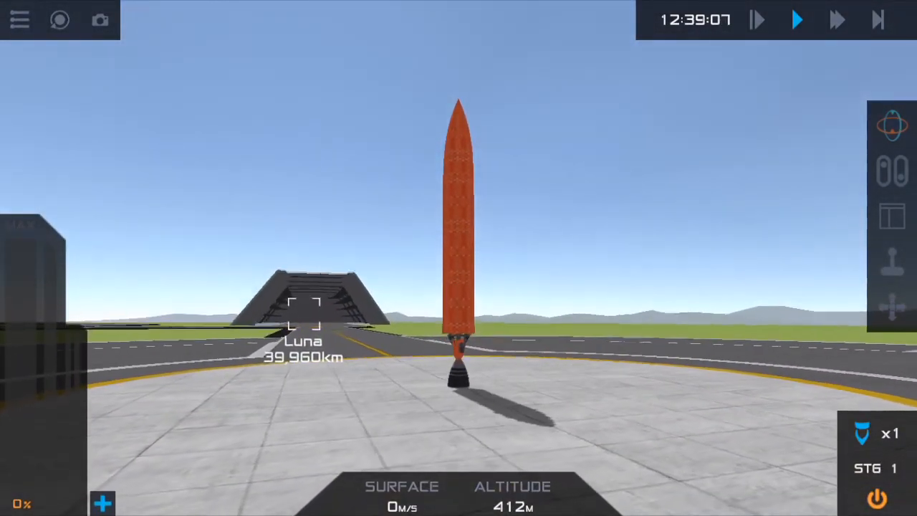
Warp time to 25x then 500x until about 15:27, drop to normal speed and change camera.
click(836, 20)
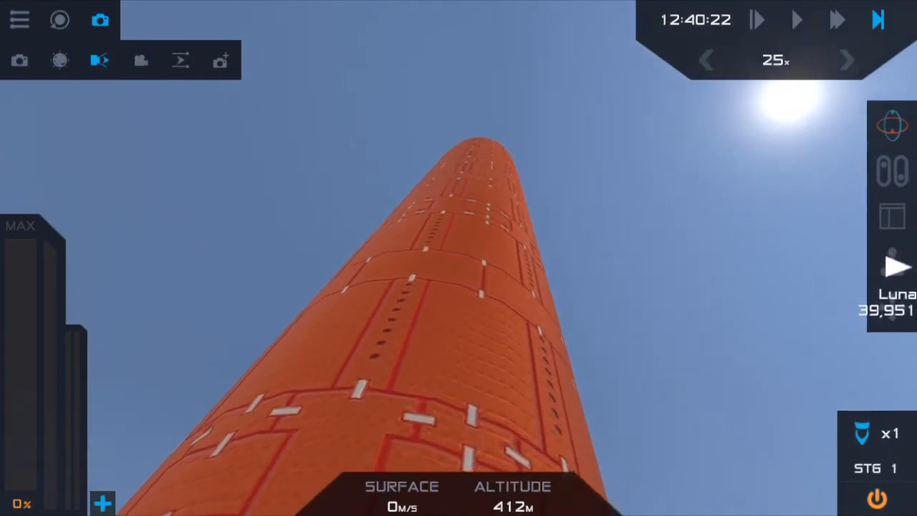
click(836, 20)
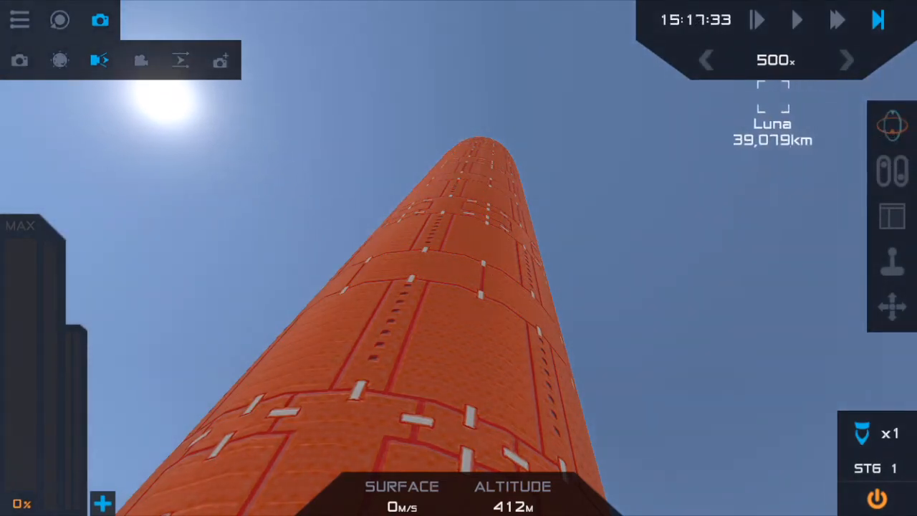
click(796, 20)
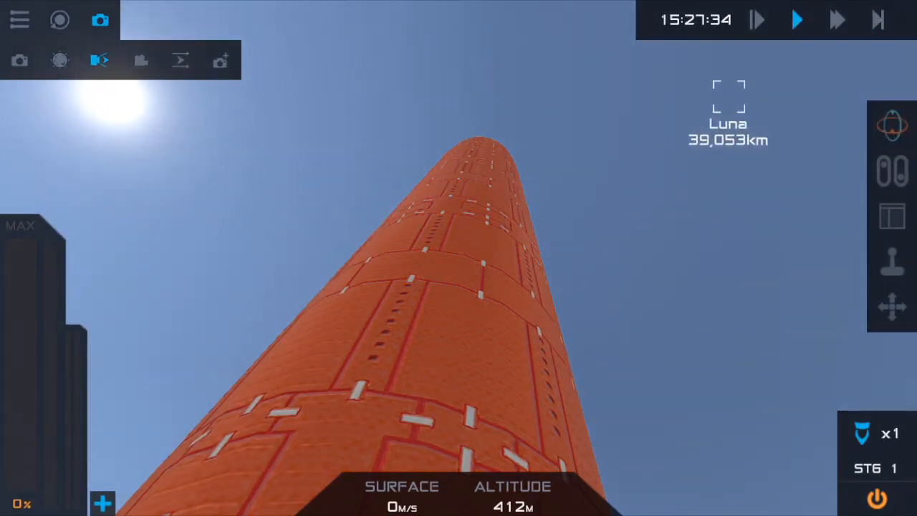
click(20, 20)
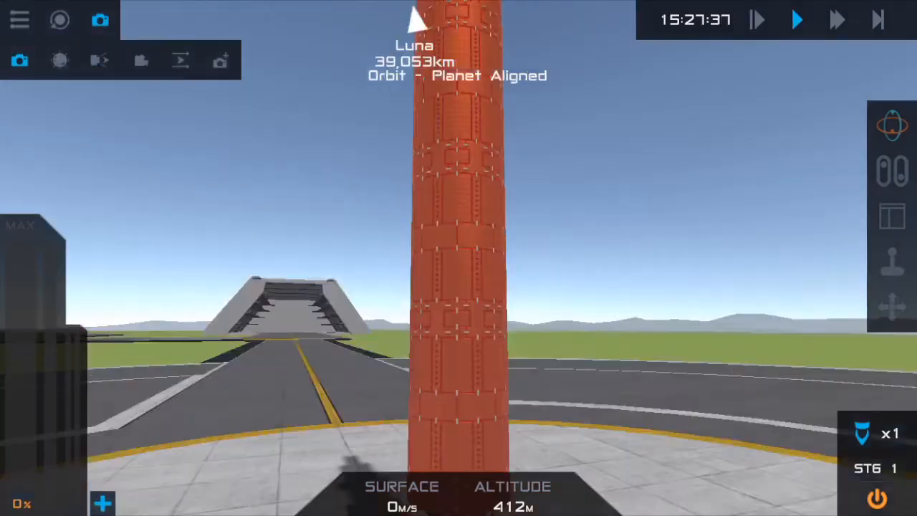
Launch at full throttle and check the orbit apoapsis in the flight readings panel.
click(796, 20)
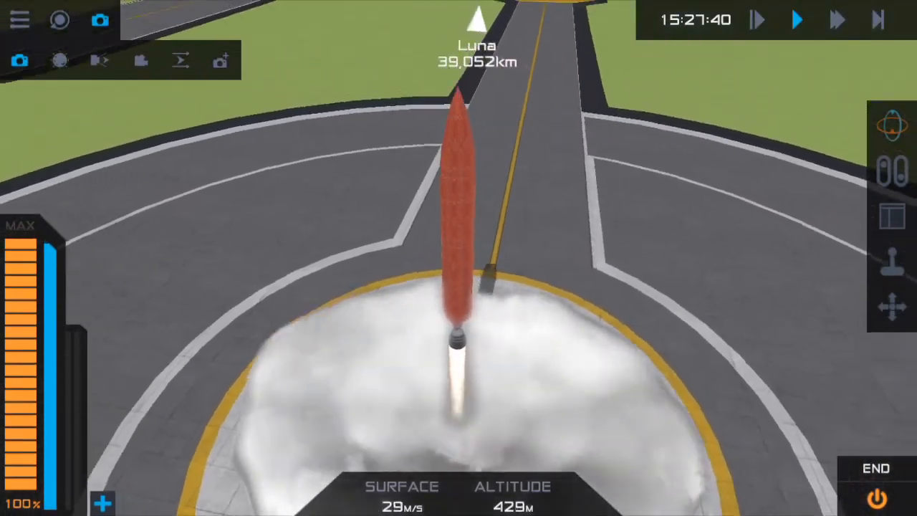
click(892, 215)
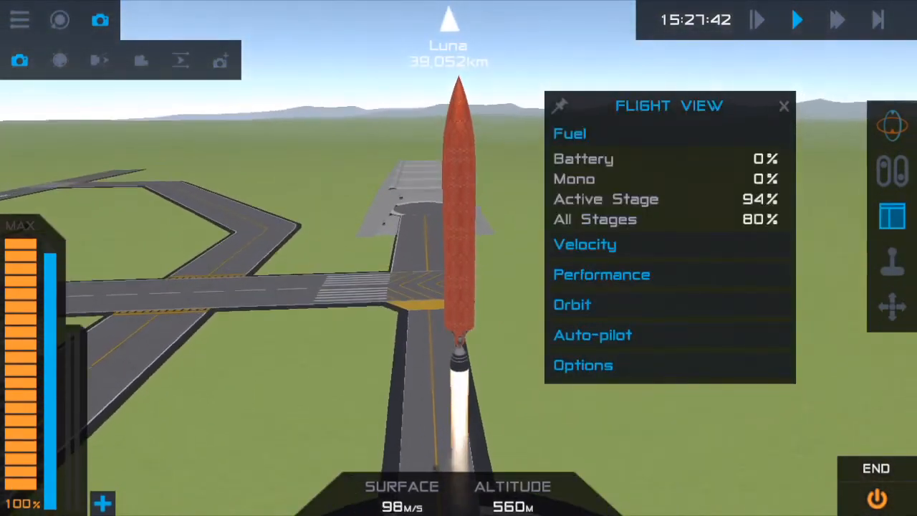
click(782, 106)
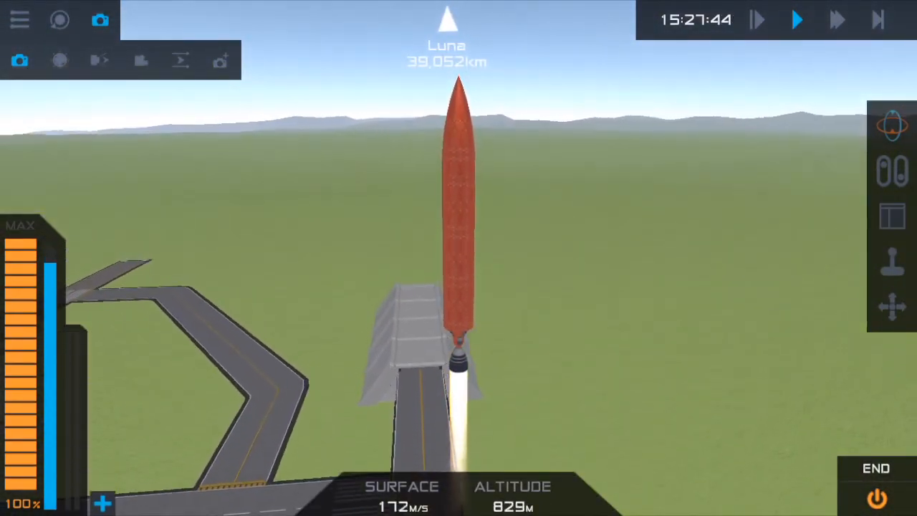
click(893, 216)
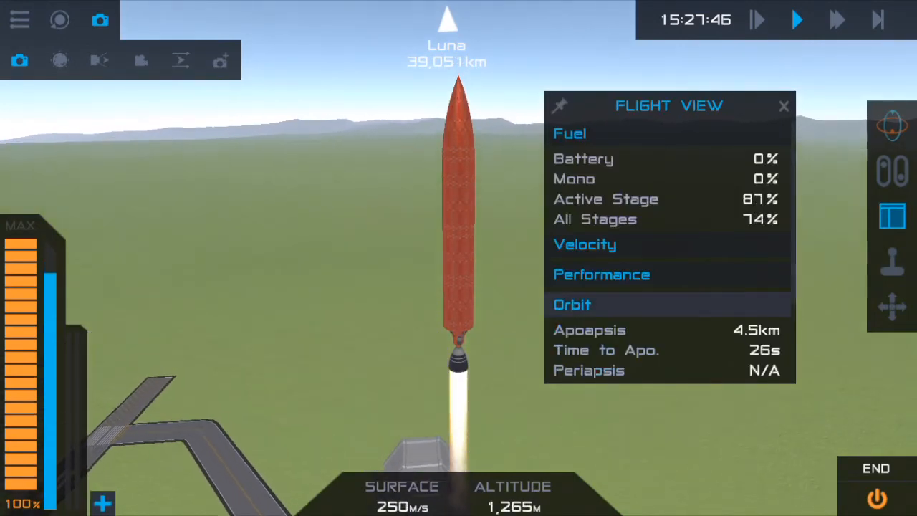
Recheck apoapsis and time to apoapsis, then watch the trajectory on the map at 117 km.
click(783, 106)
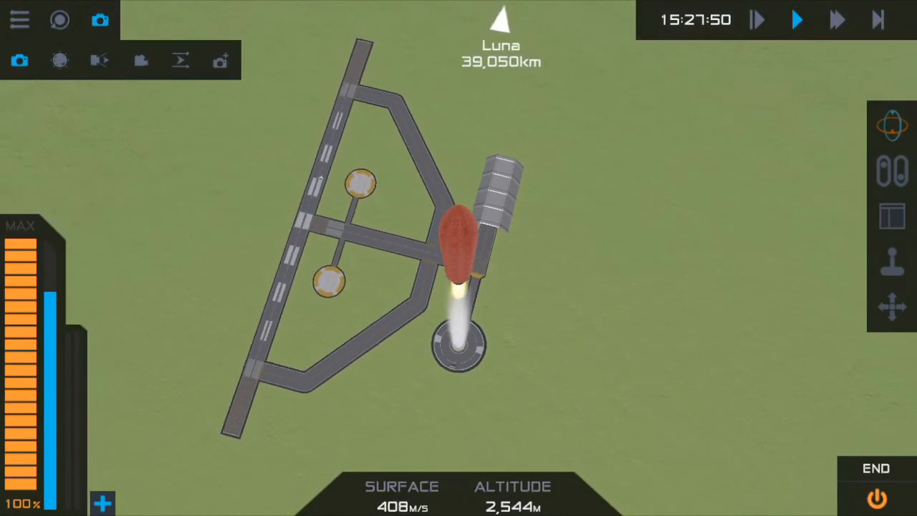
click(894, 215)
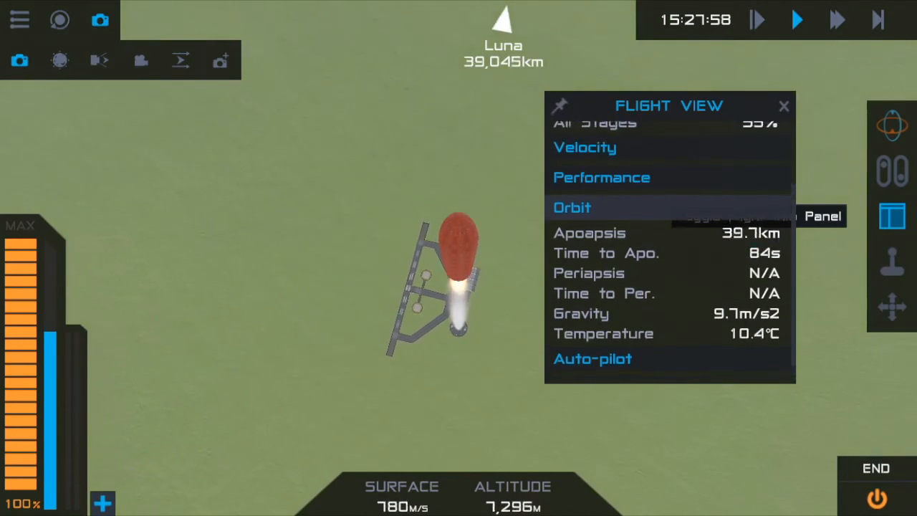
click(584, 148)
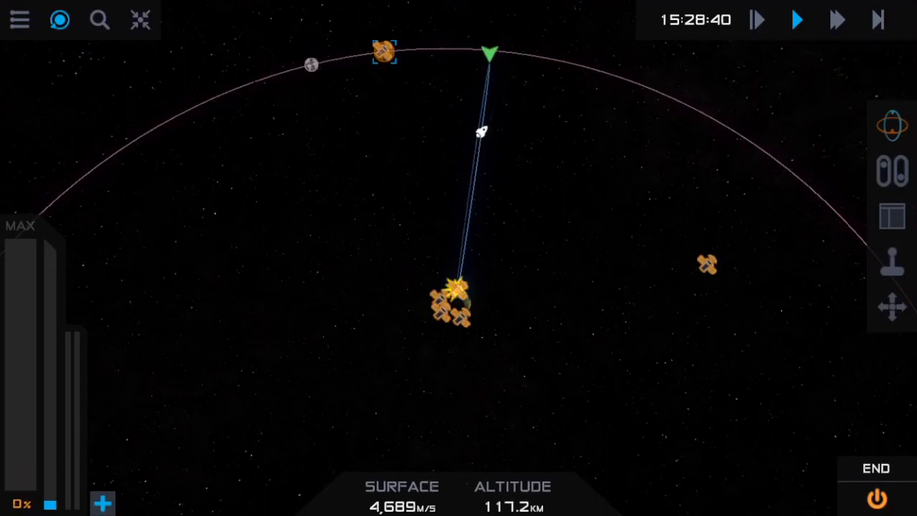
Quick Load and confirm Restore, putting Mooner Express back on the pad at 412 m.
click(177, 271)
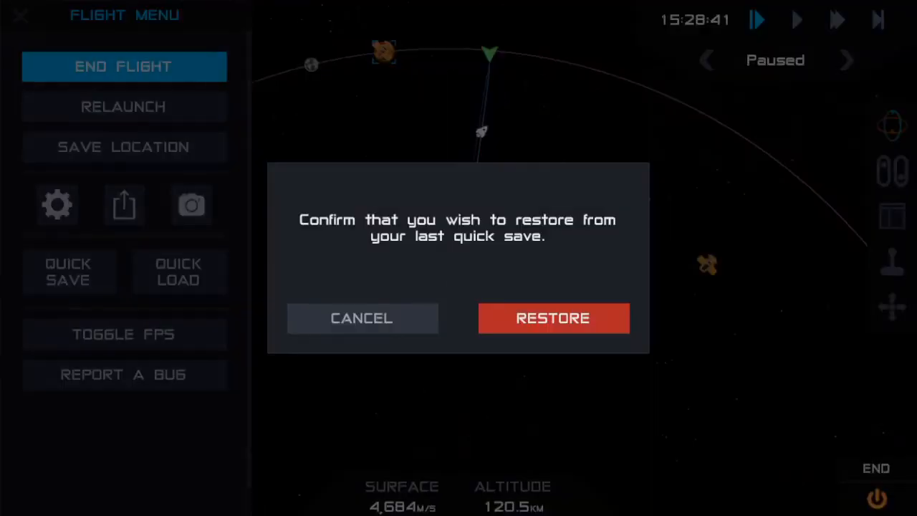
click(553, 318)
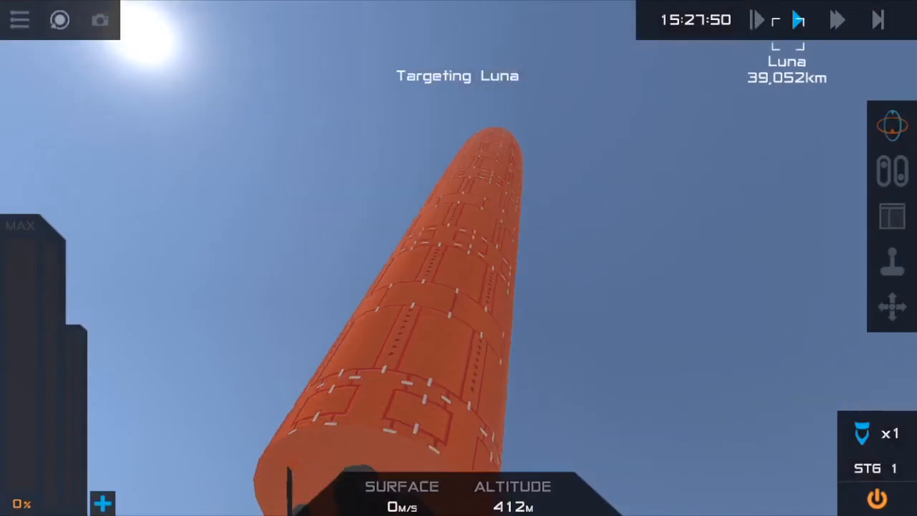
Warp time on the pad at 25x then 500x to about 17:17 and quick-save via the Flight Menu.
click(837, 20)
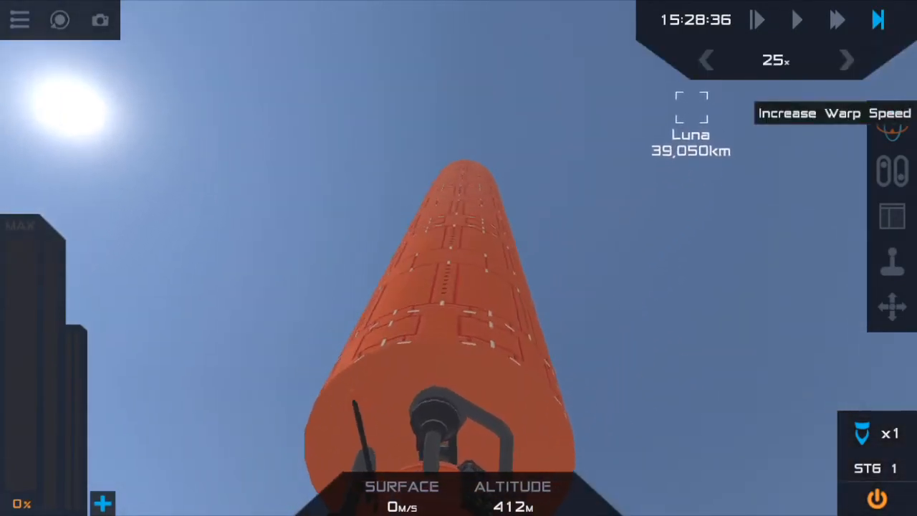
click(845, 60)
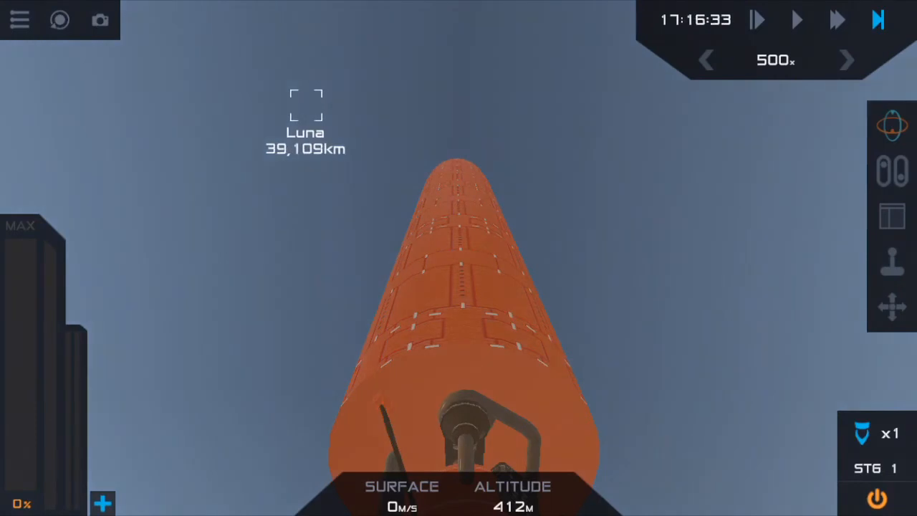
click(18, 20)
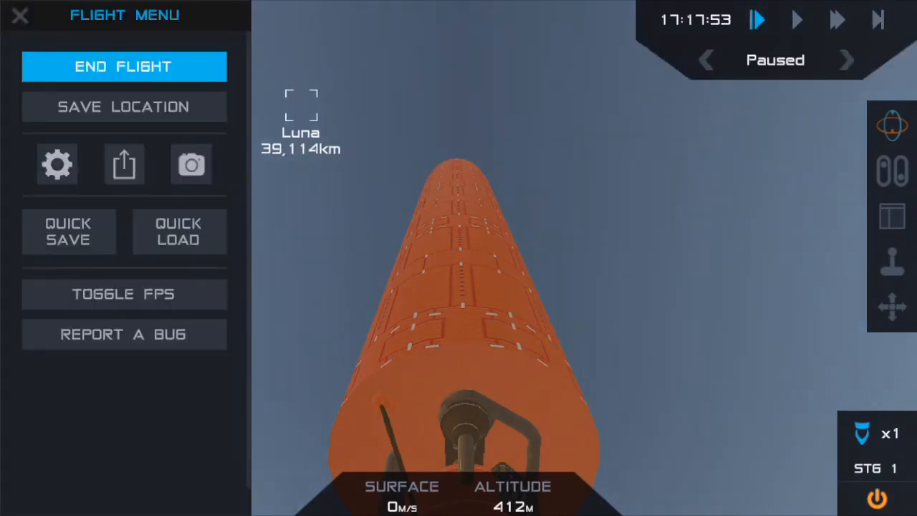
click(69, 231)
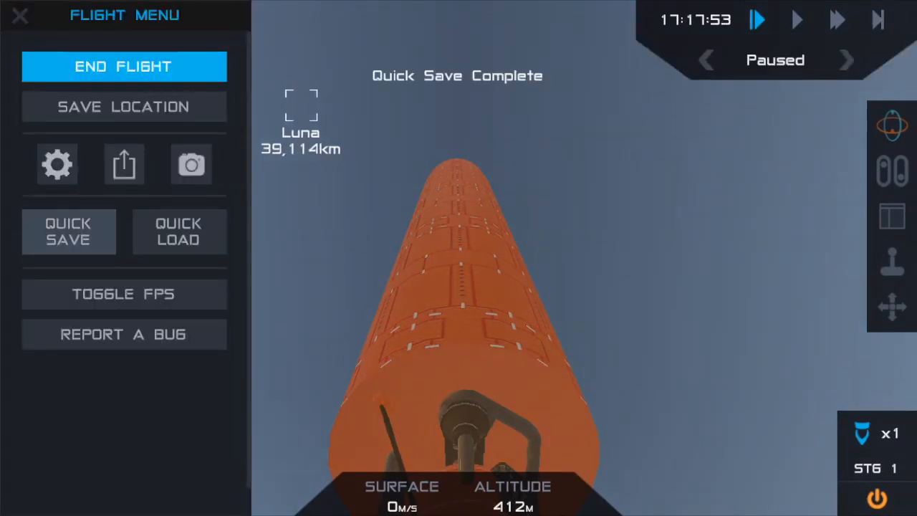
click(20, 16)
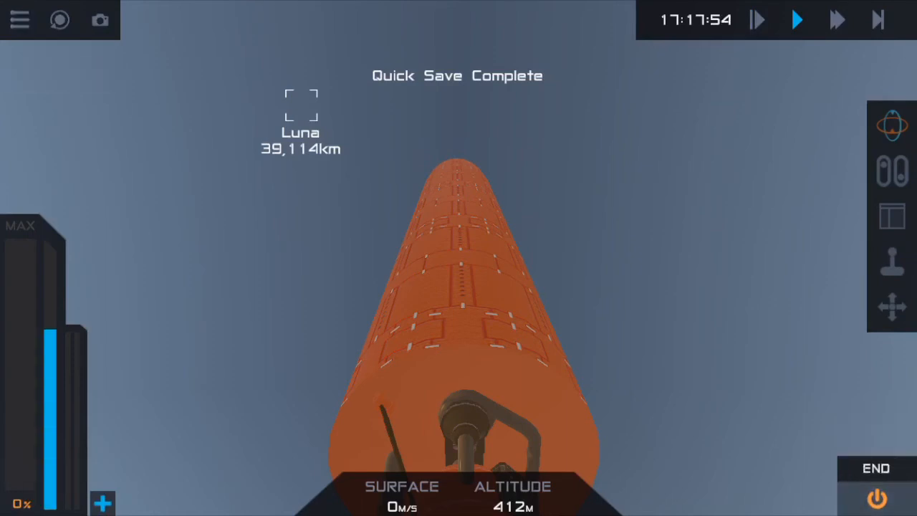
Launch Mooner Express at full throttle and follow its trajectory on the map to 341 km at 4,551 m/s.
click(891, 126)
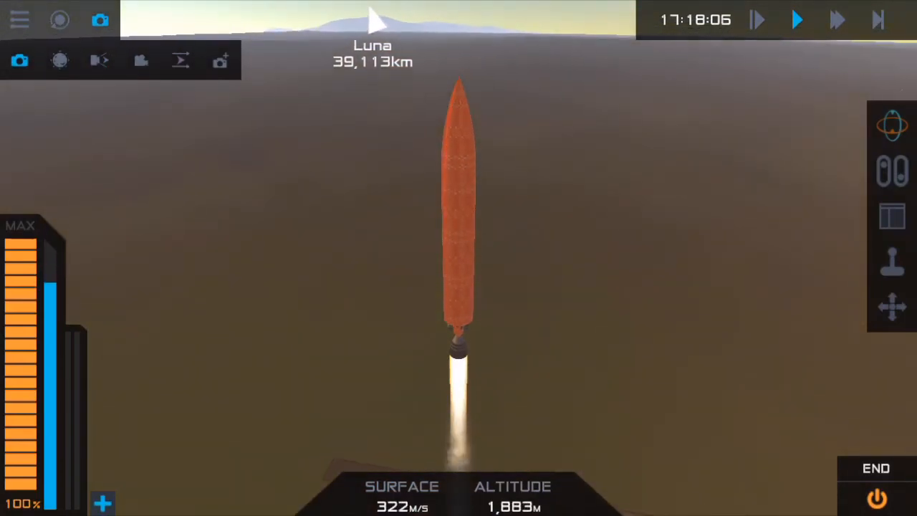
click(892, 215)
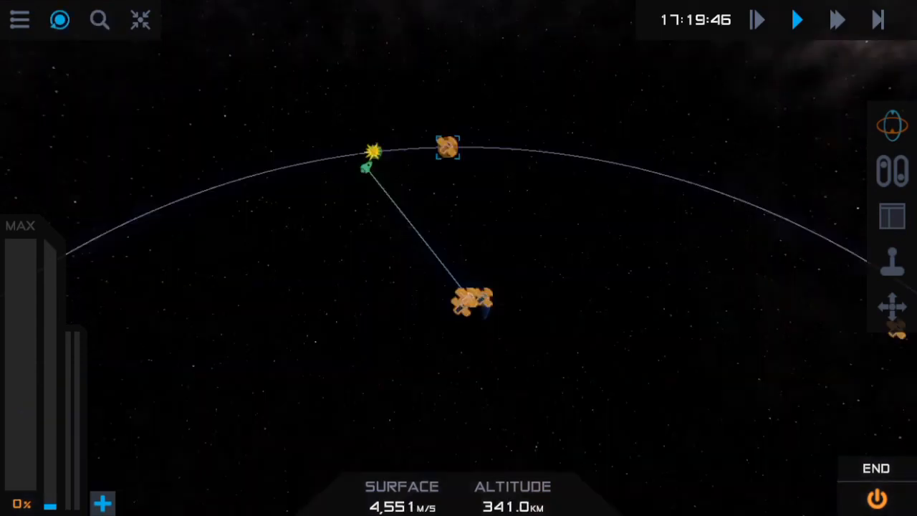
Back in flight view, lock Velocity Retrograde and warp the coast toward Luna up to 100x.
click(891, 215)
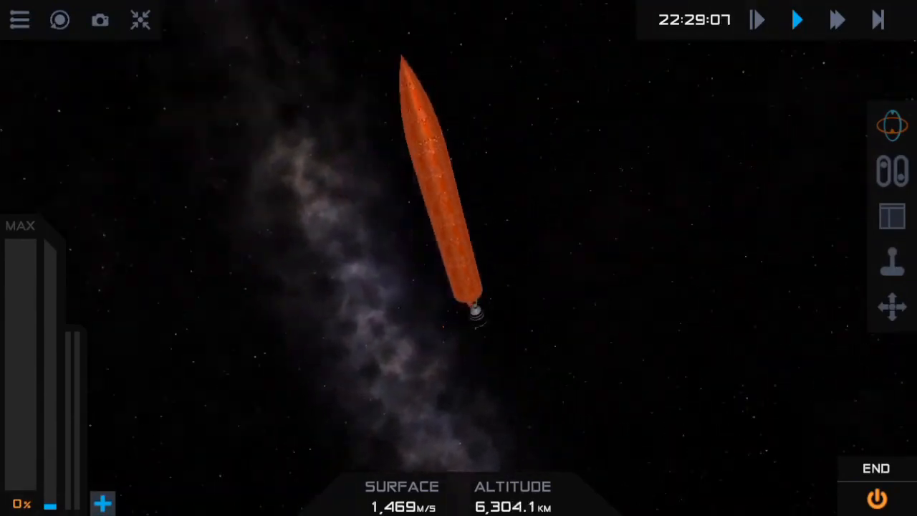
click(831, 261)
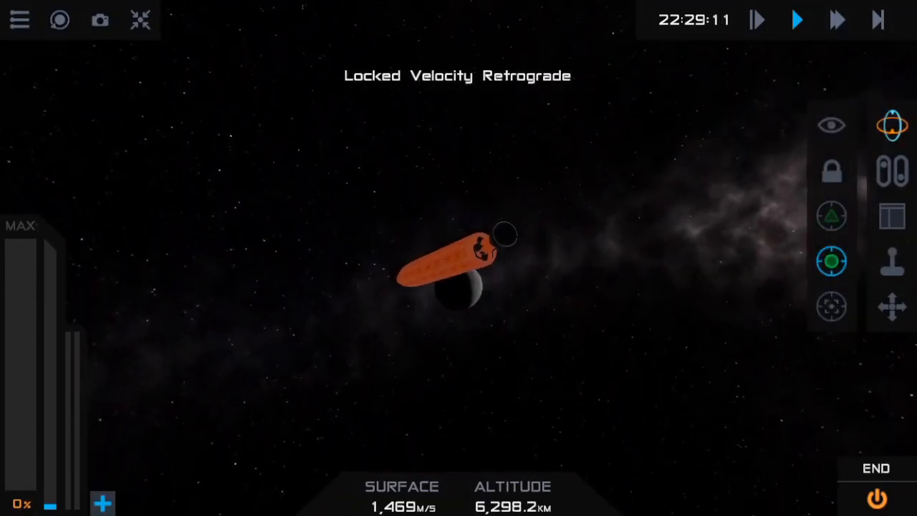
click(836, 20)
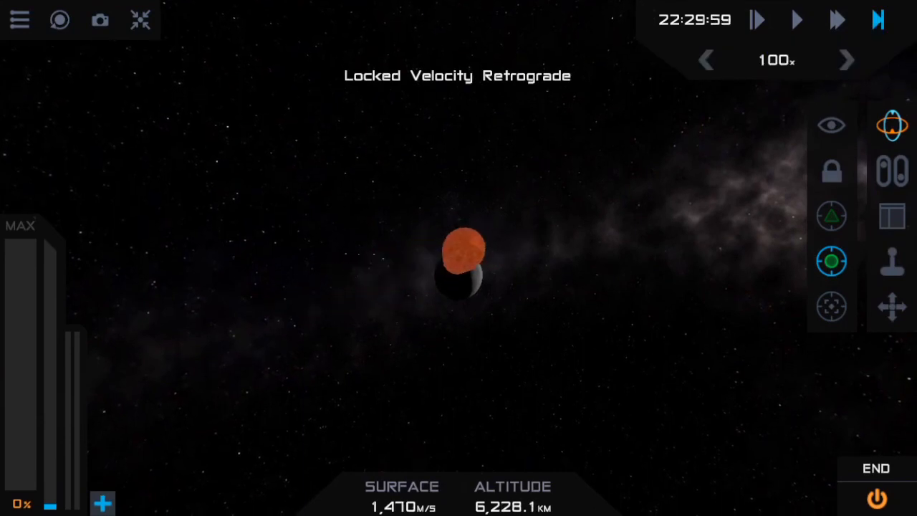
click(847, 60)
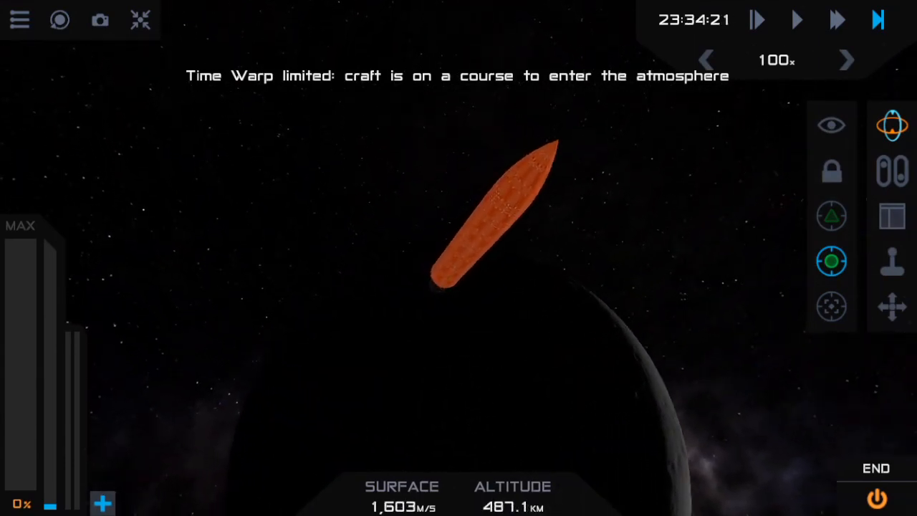
Check the Flight View readings after impact, then view the craft's position on the map.
click(890, 215)
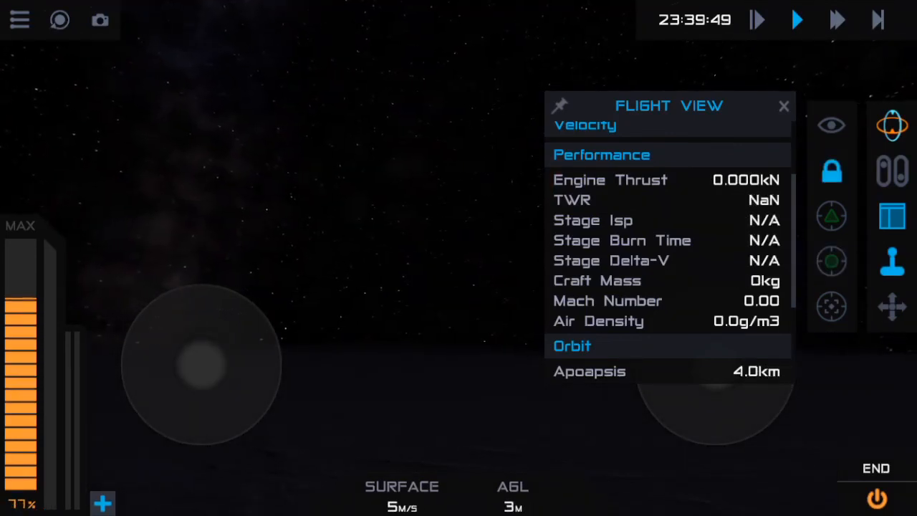
click(784, 106)
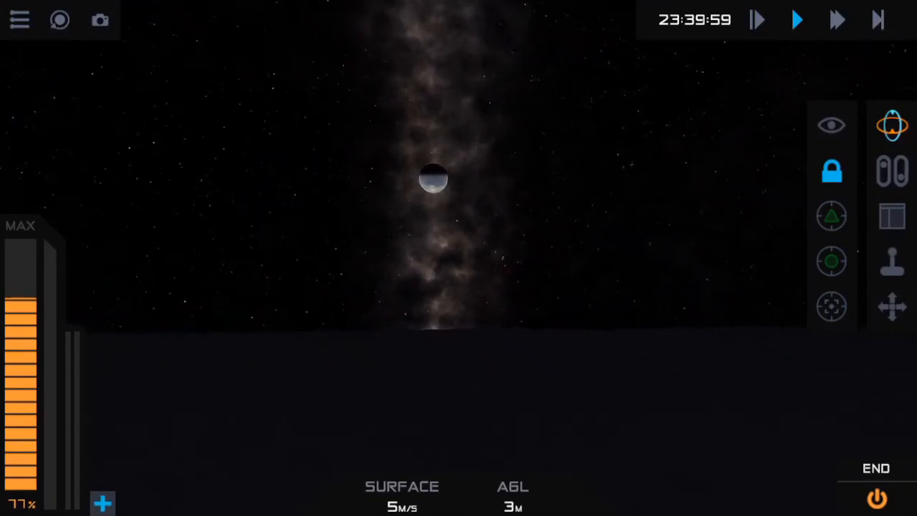
click(60, 20)
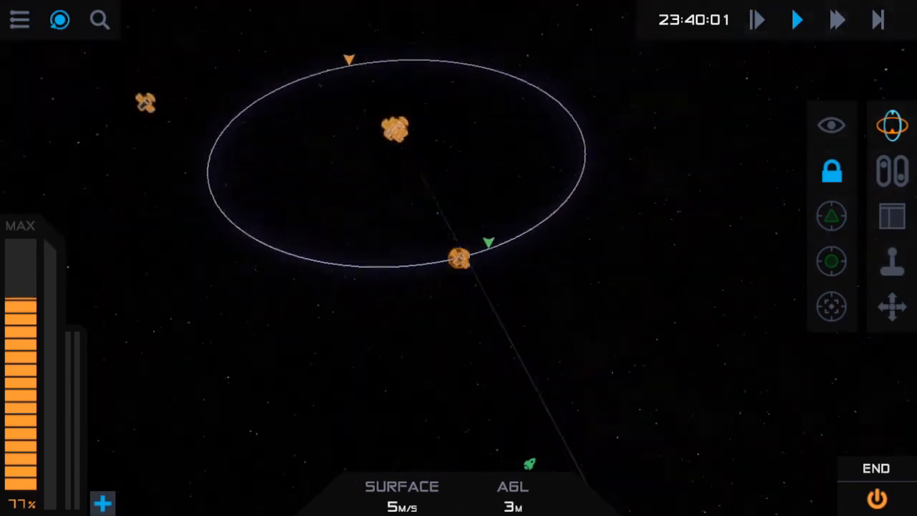